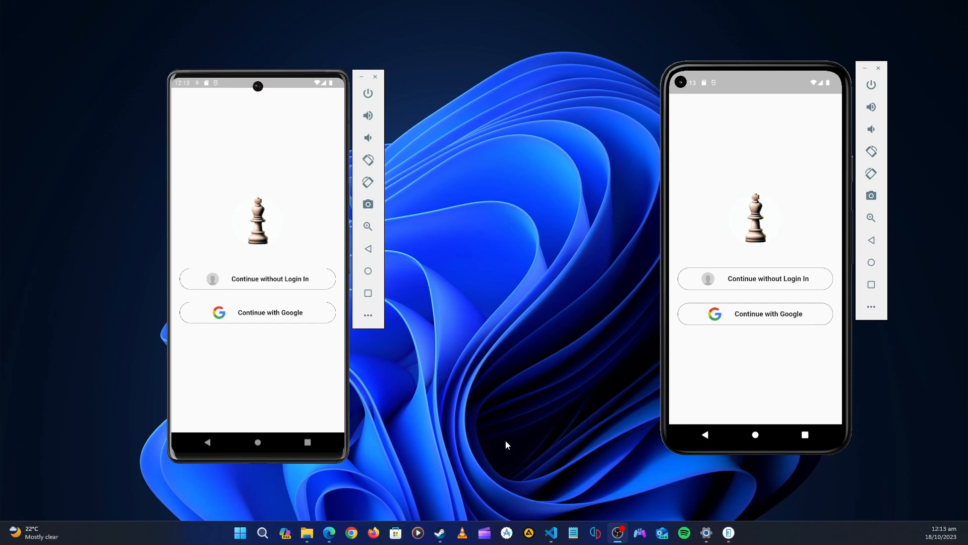
mouse_move(557, 428)
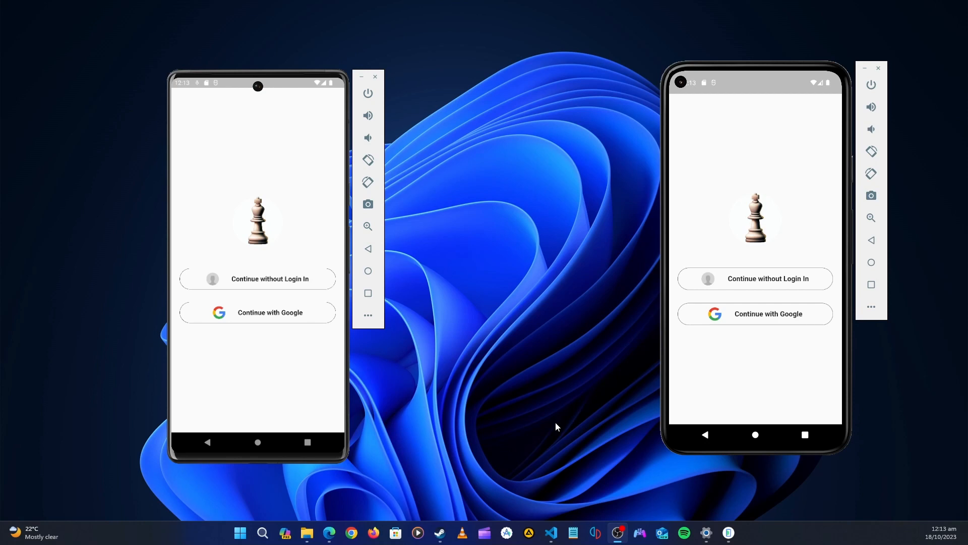
mouse_move(546, 444)
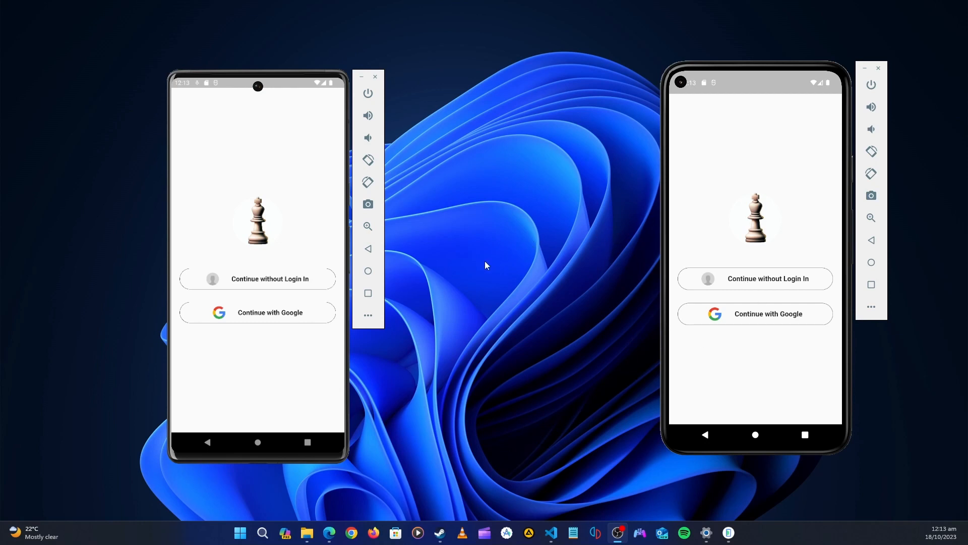
mouse_move(599, 262)
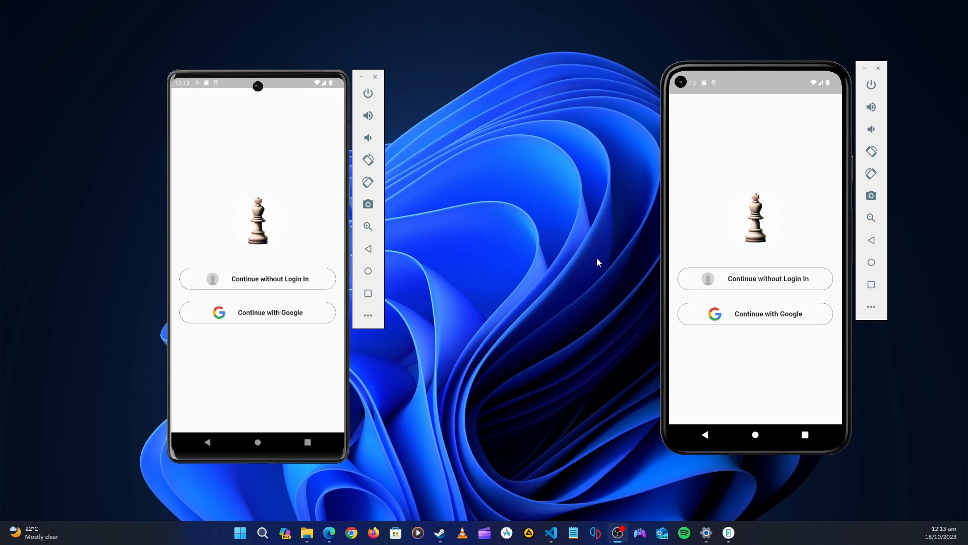
mouse_move(691, 276)
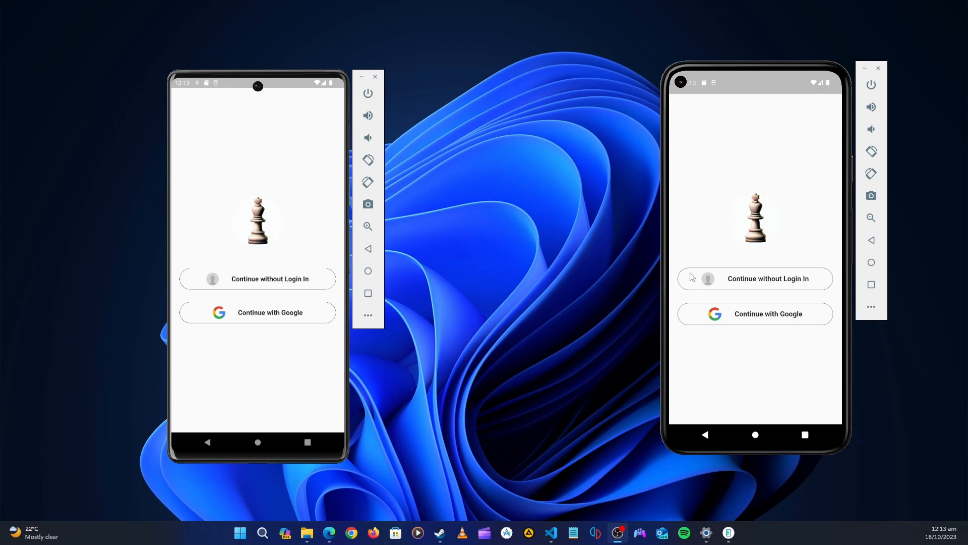
mouse_move(731, 274)
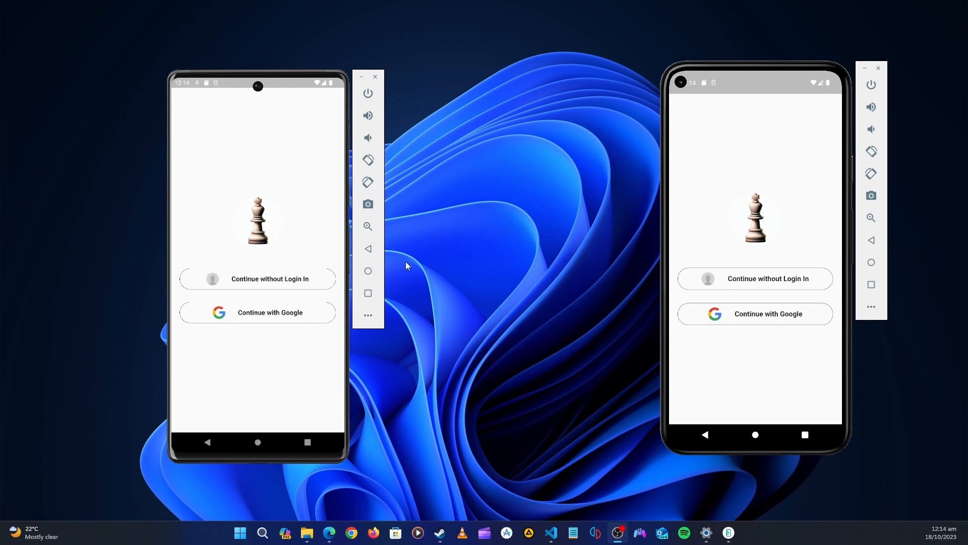
mouse_move(596, 254)
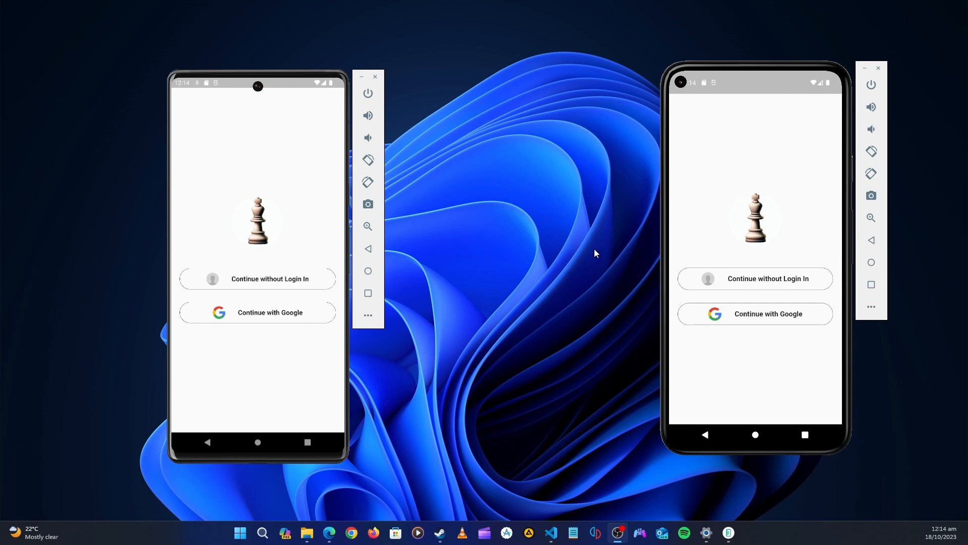
mouse_move(773, 259)
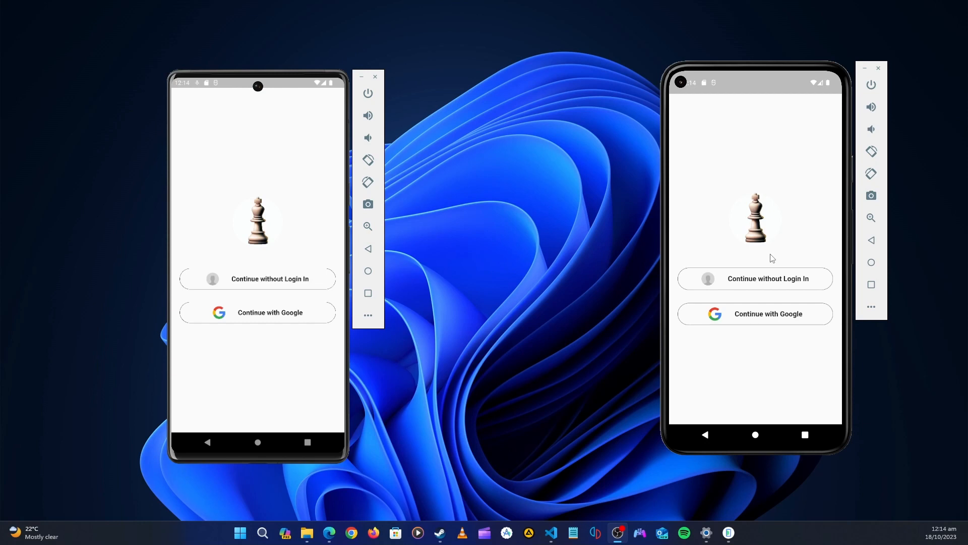
mouse_move(629, 308)
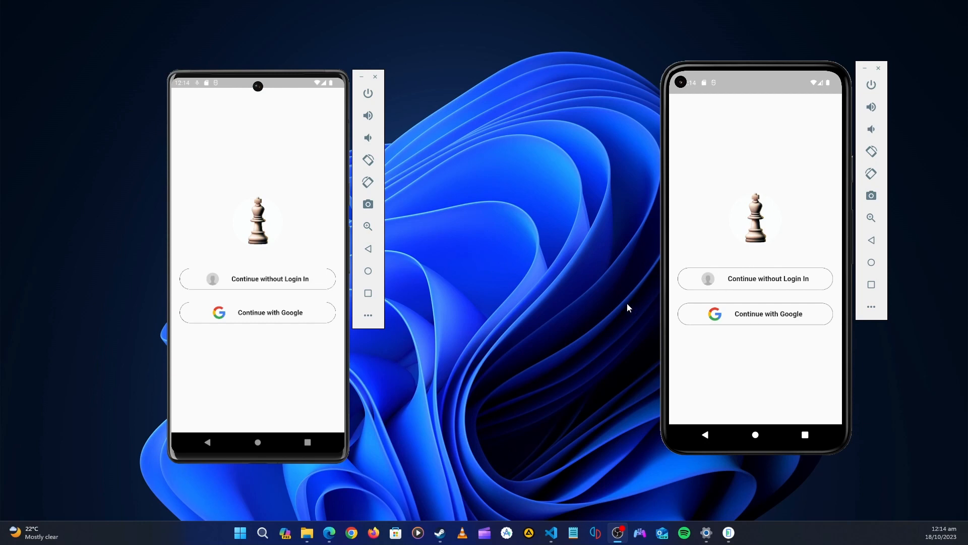
mouse_move(754, 256)
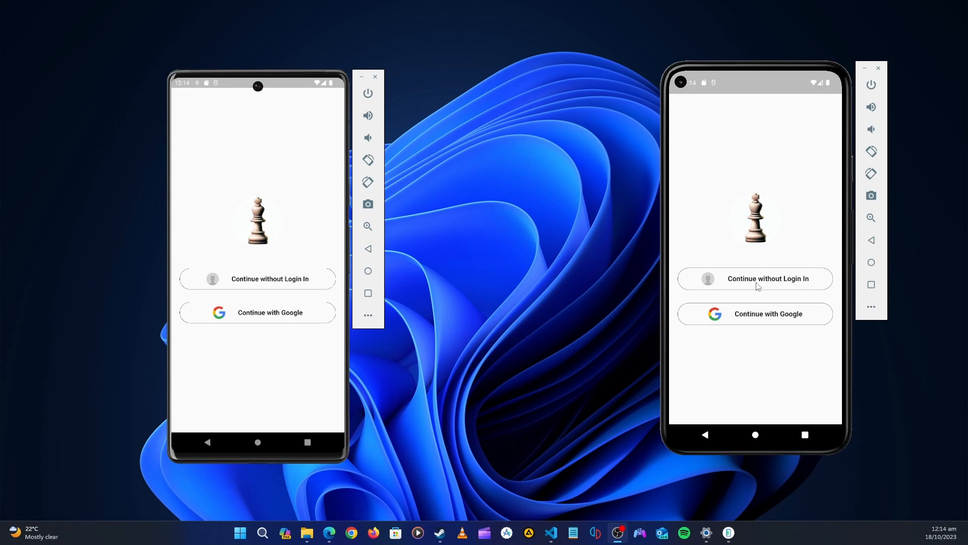
mouse_move(764, 283)
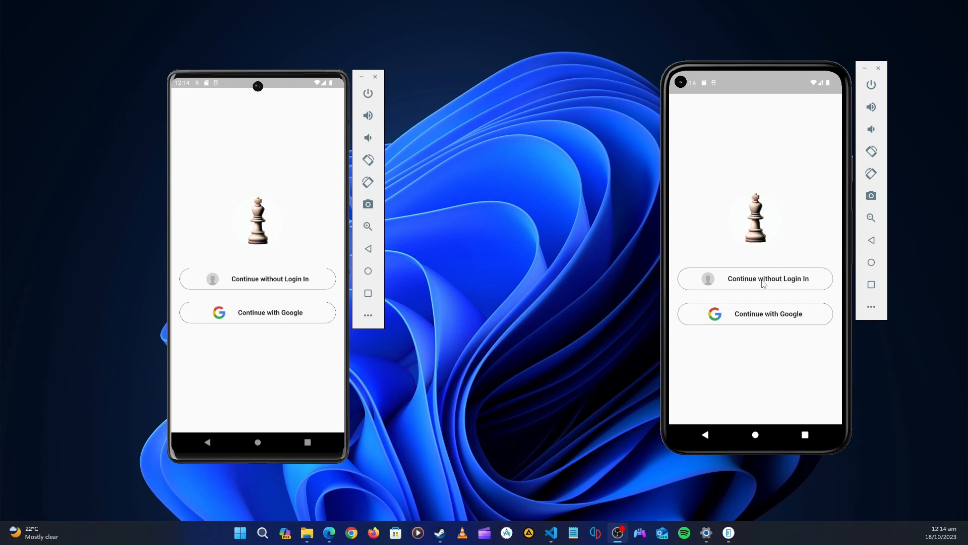
mouse_move(771, 316)
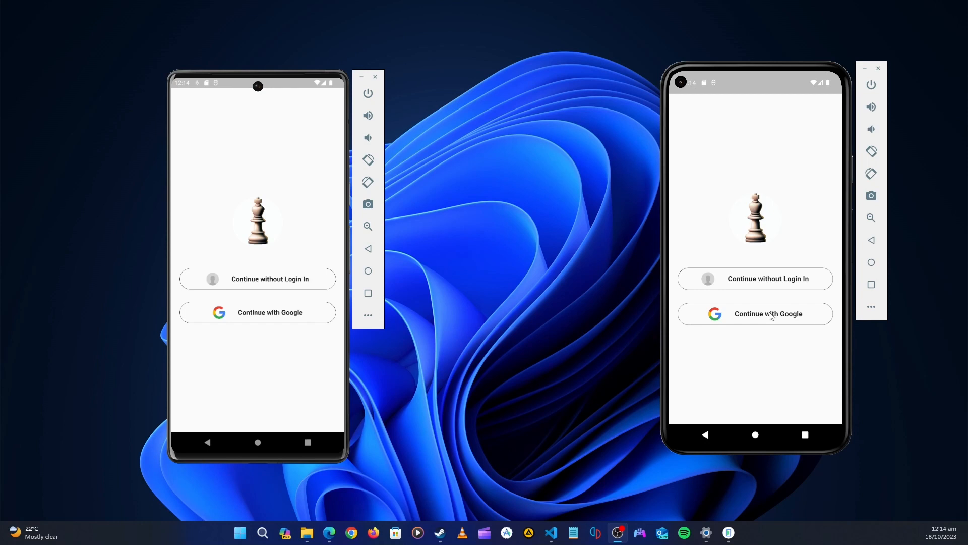
mouse_move(712, 291)
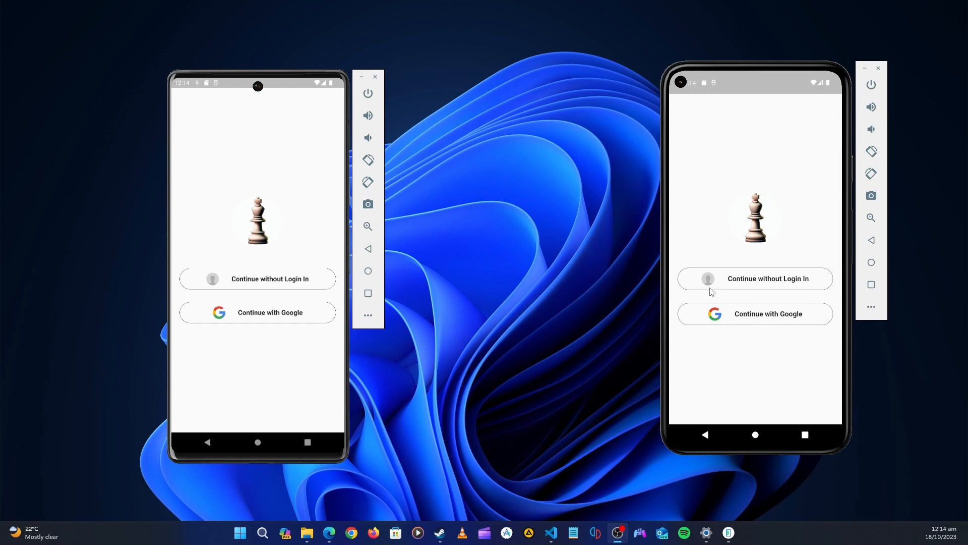
mouse_move(761, 278)
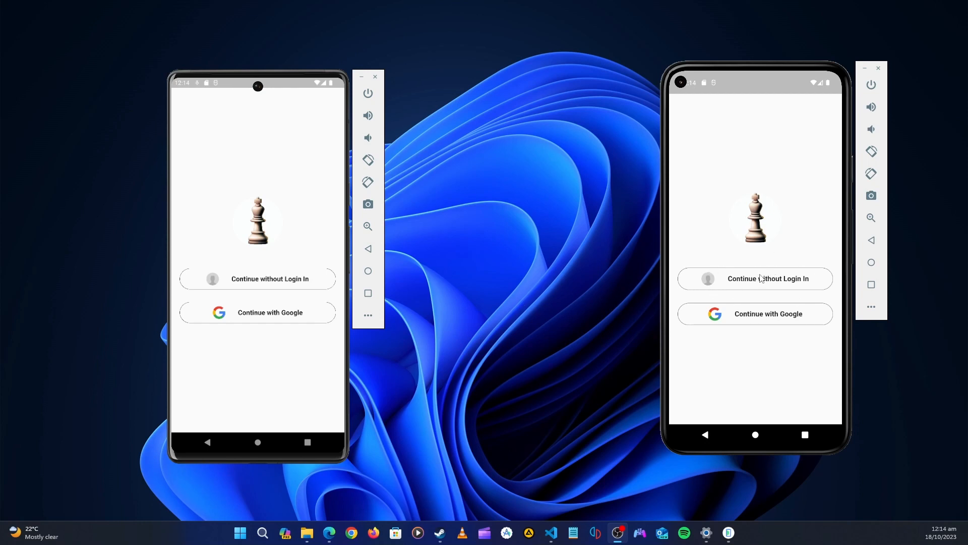
mouse_move(764, 283)
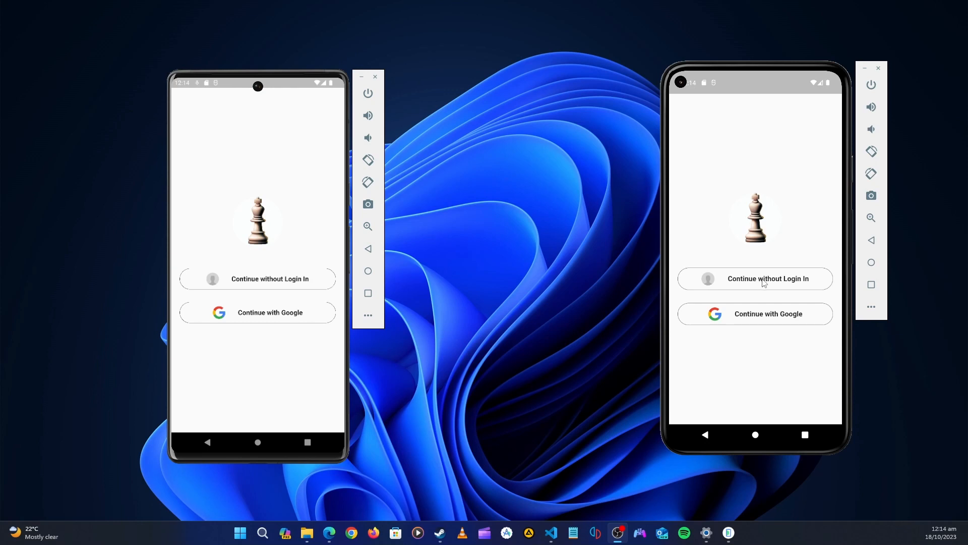
mouse_move(759, 283)
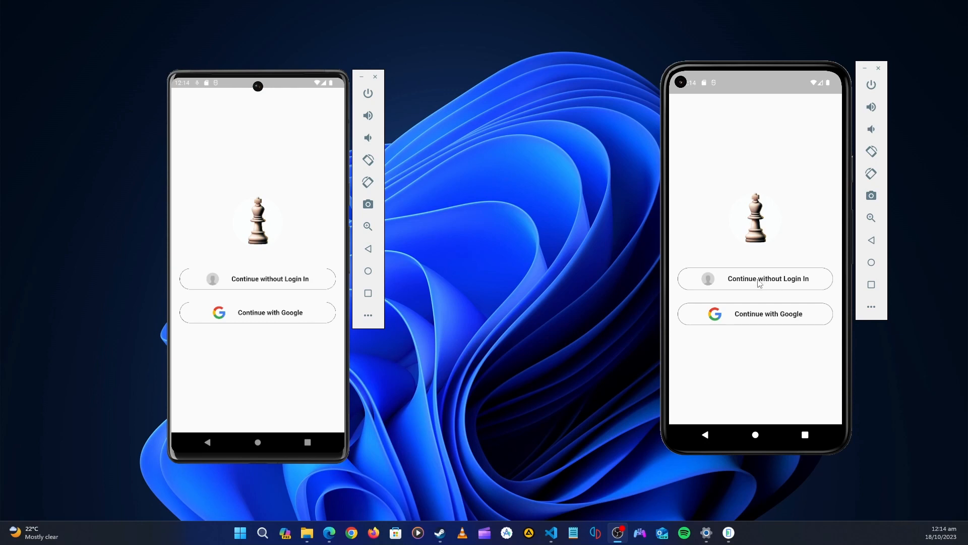
On the right phone, enter Flutter Chess as a guest to reach the main menu
left_click(756, 279)
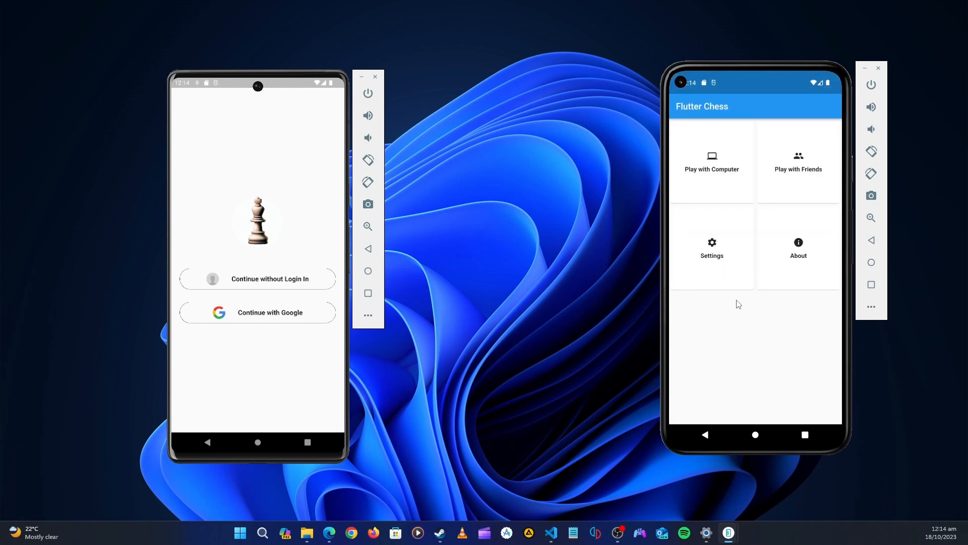
mouse_move(769, 191)
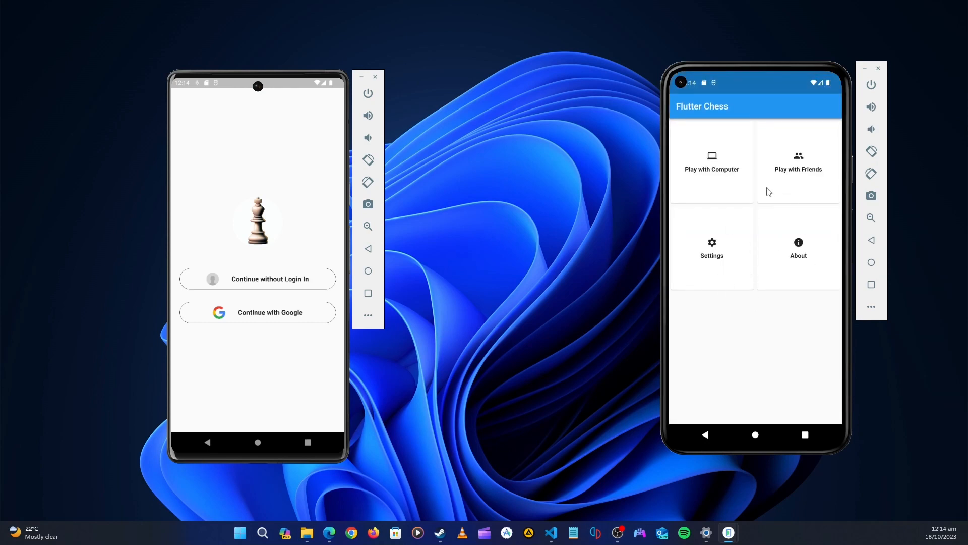
mouse_move(771, 229)
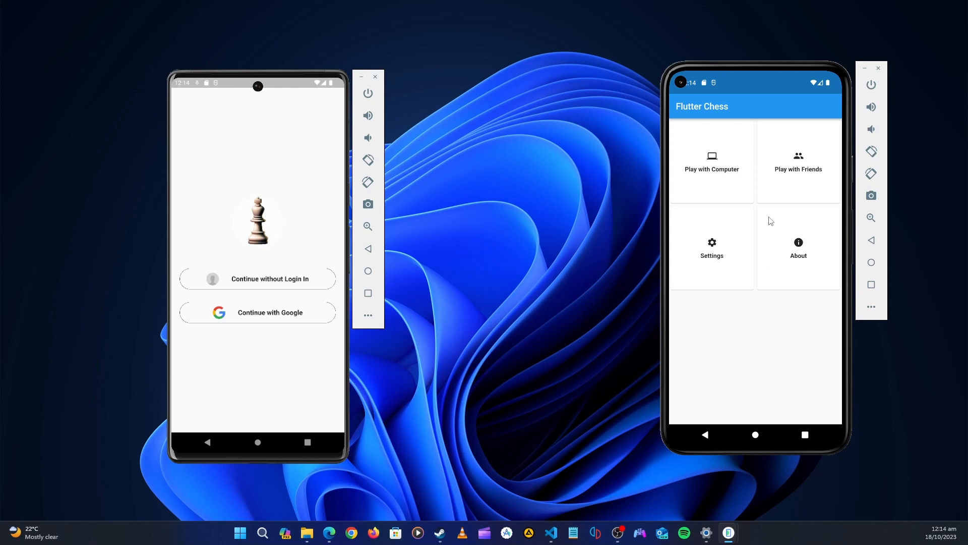
mouse_move(737, 212)
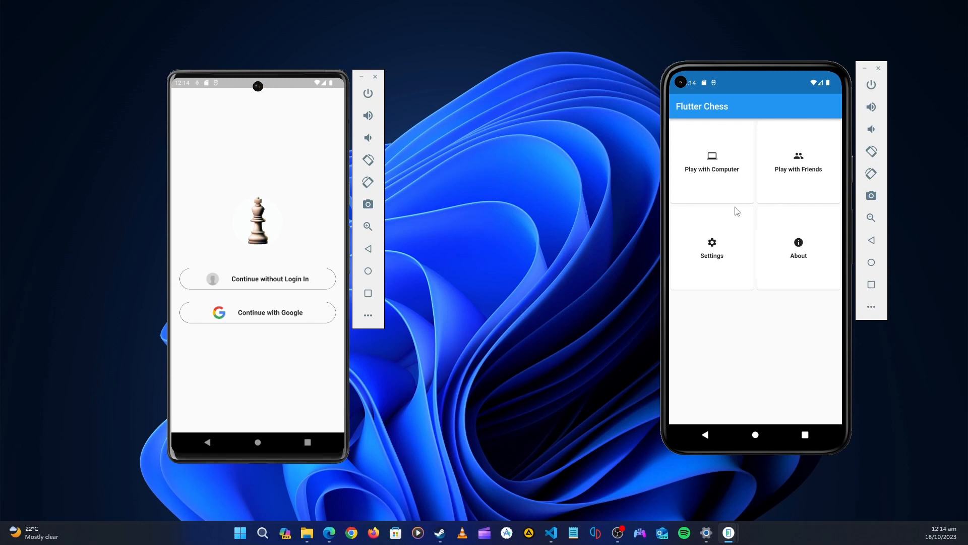
mouse_move(752, 210)
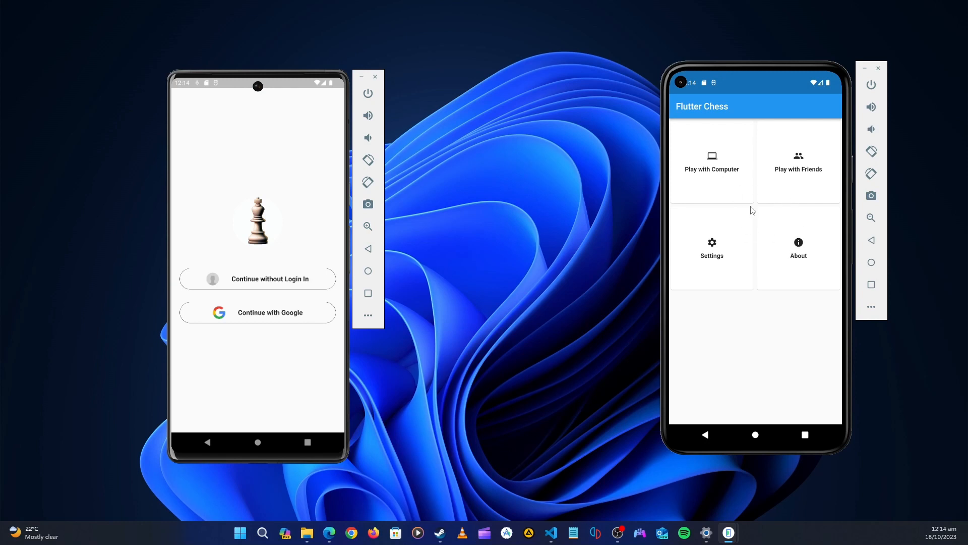
mouse_move(719, 171)
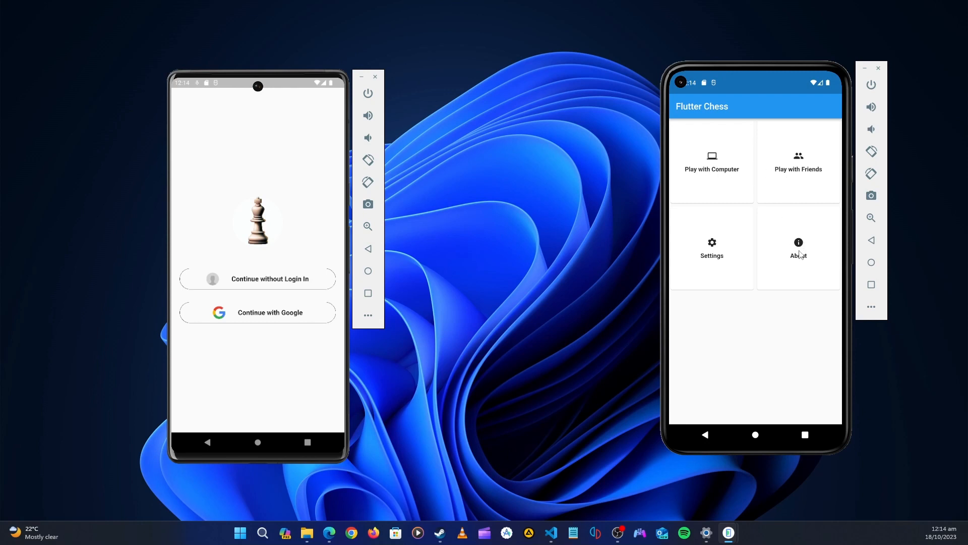
mouse_move(726, 258)
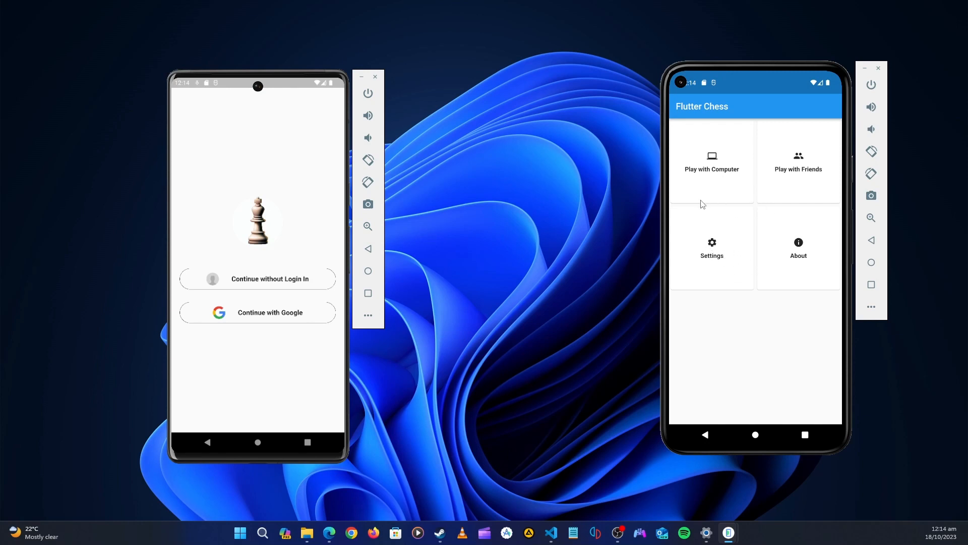
mouse_move(719, 200)
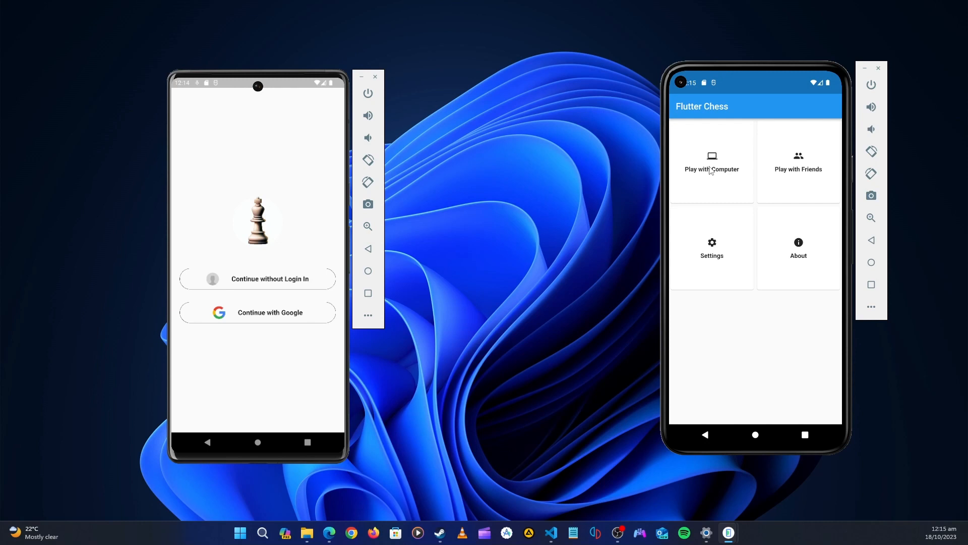
Choose 'Play with Computer' to reach the Bullet, Blitz, Rapid and Classical presets
left_click(711, 167)
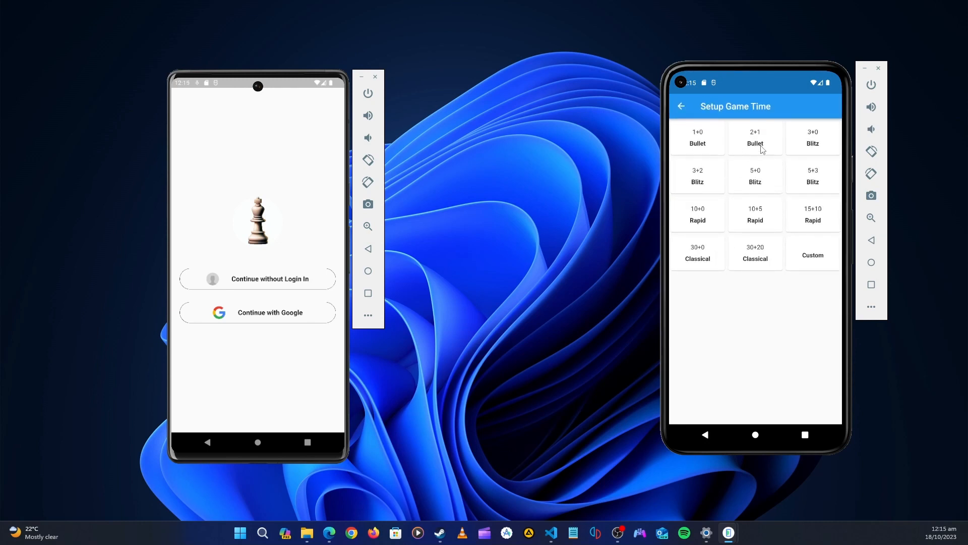
mouse_move(794, 180)
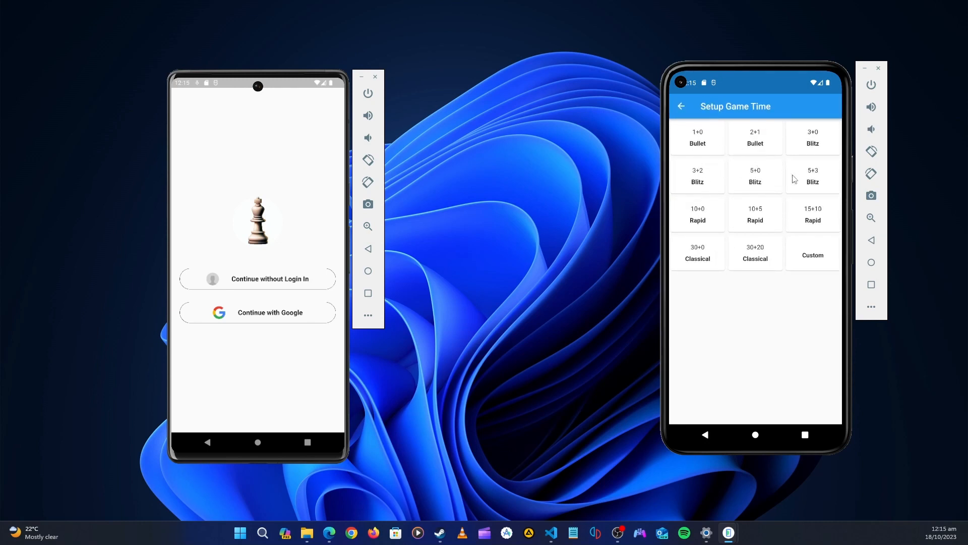
mouse_move(759, 186)
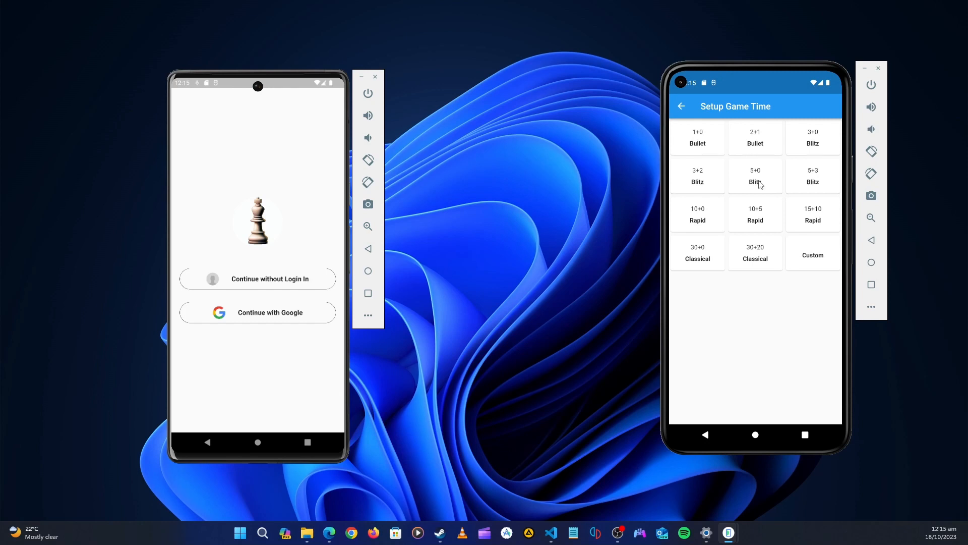
mouse_move(808, 258)
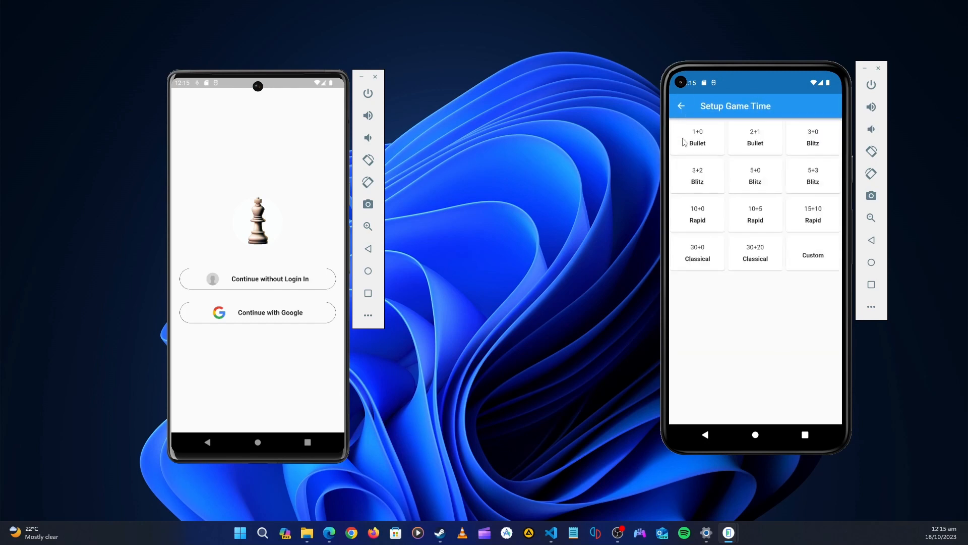
mouse_move(768, 171)
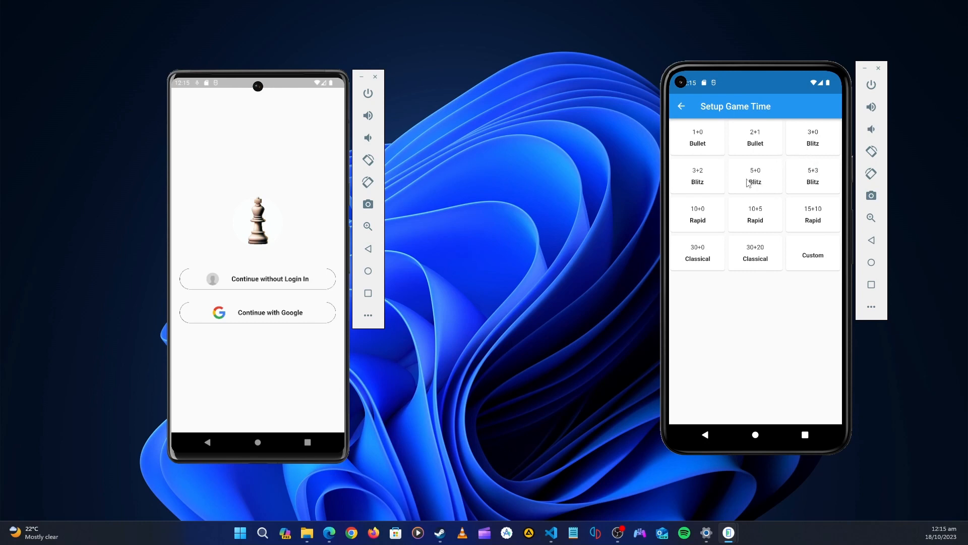
mouse_move(765, 188)
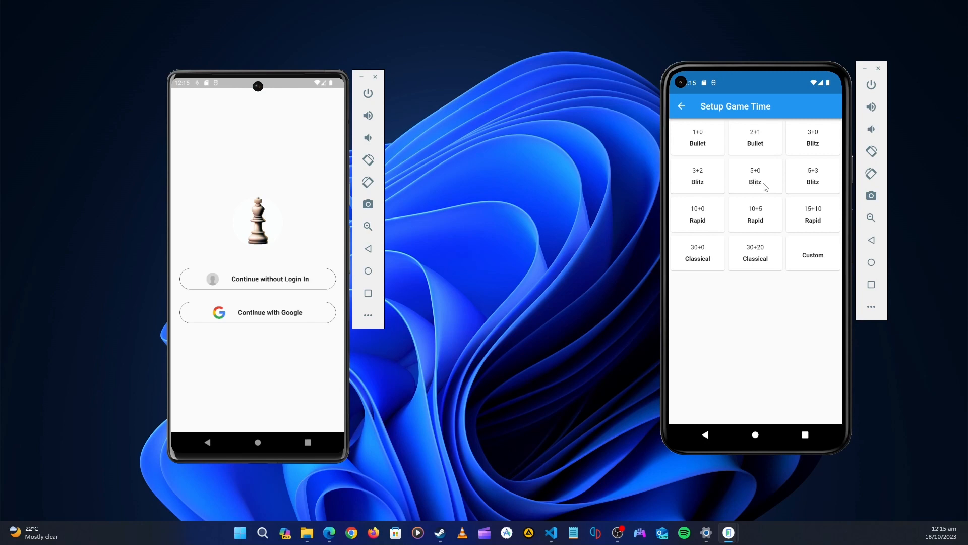
Start a 5+0 Blitz game against the computer as white on Medium difficulty
left_click(755, 176)
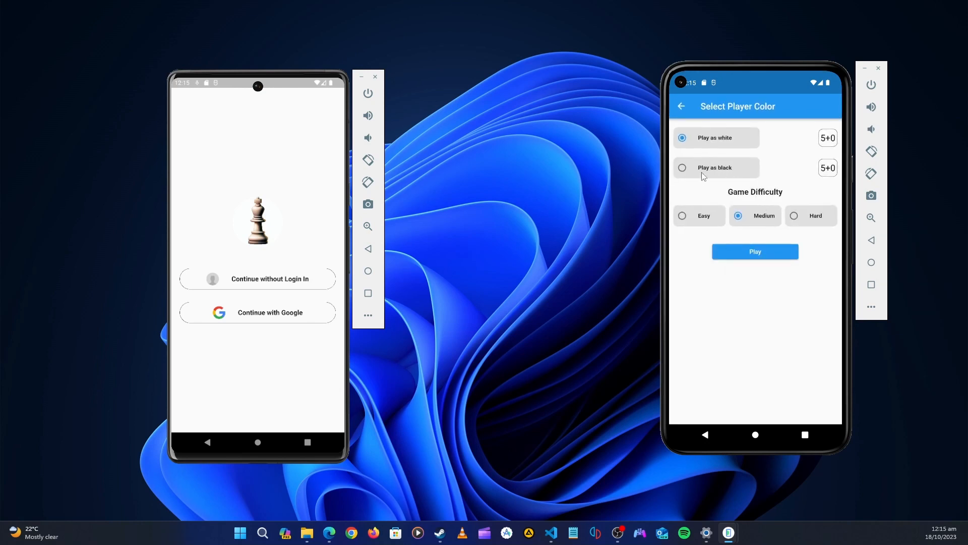
left_click(681, 168)
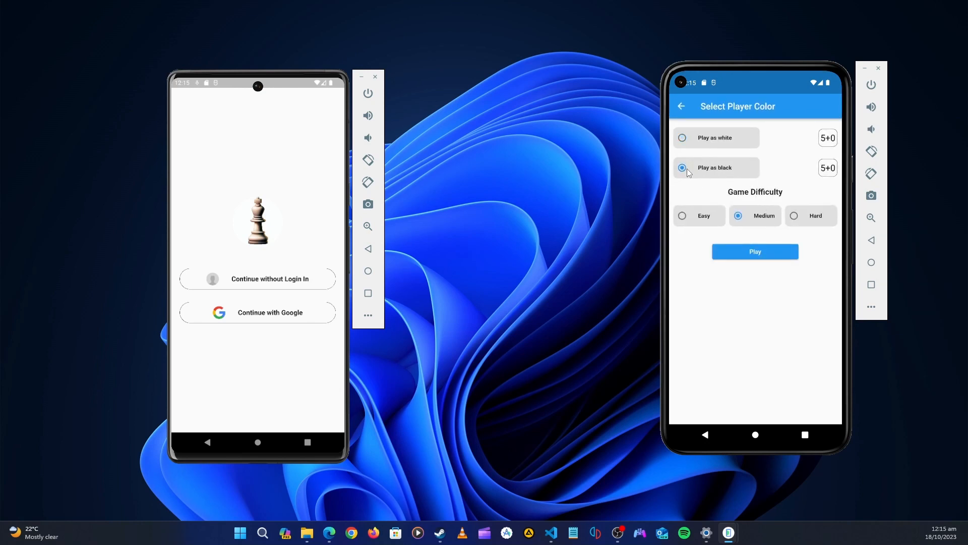
left_click(681, 138)
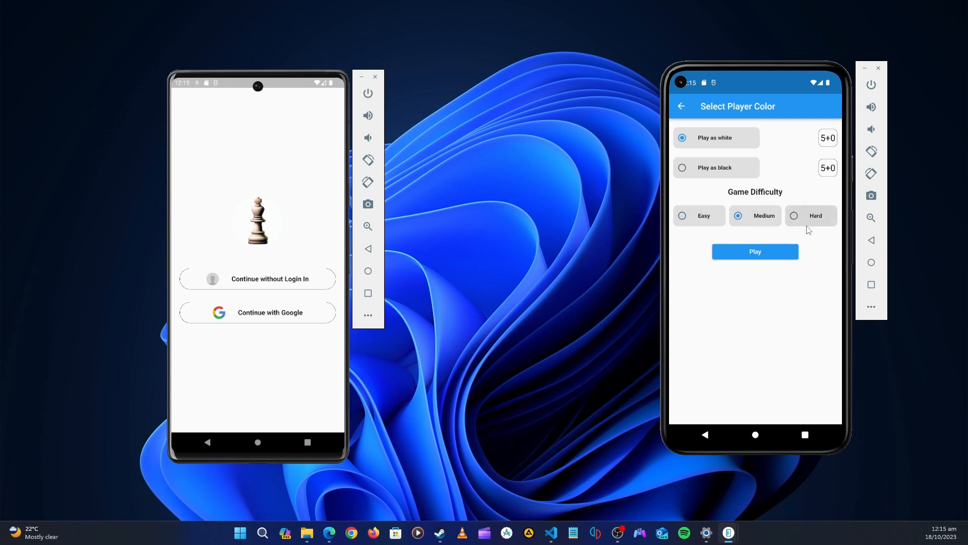
left_click(682, 216)
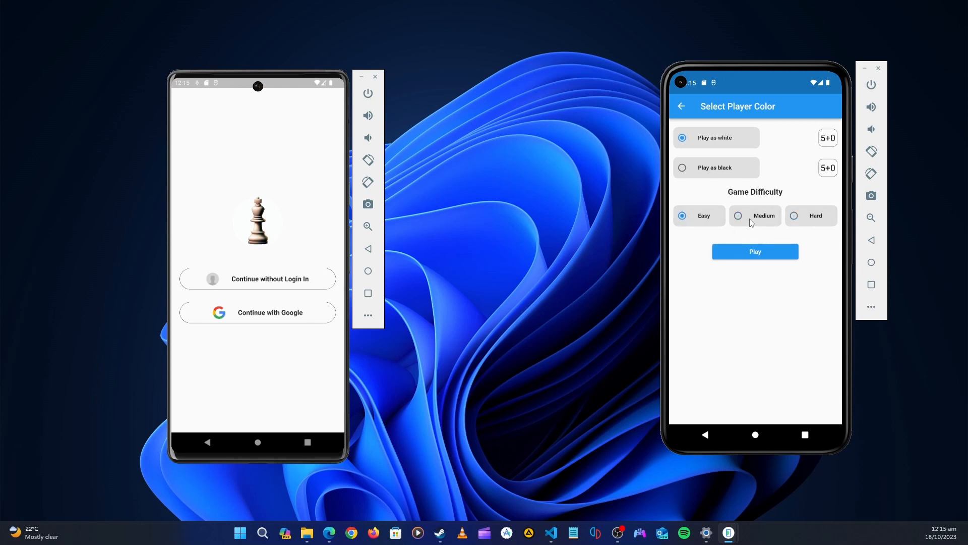
left_click(738, 215)
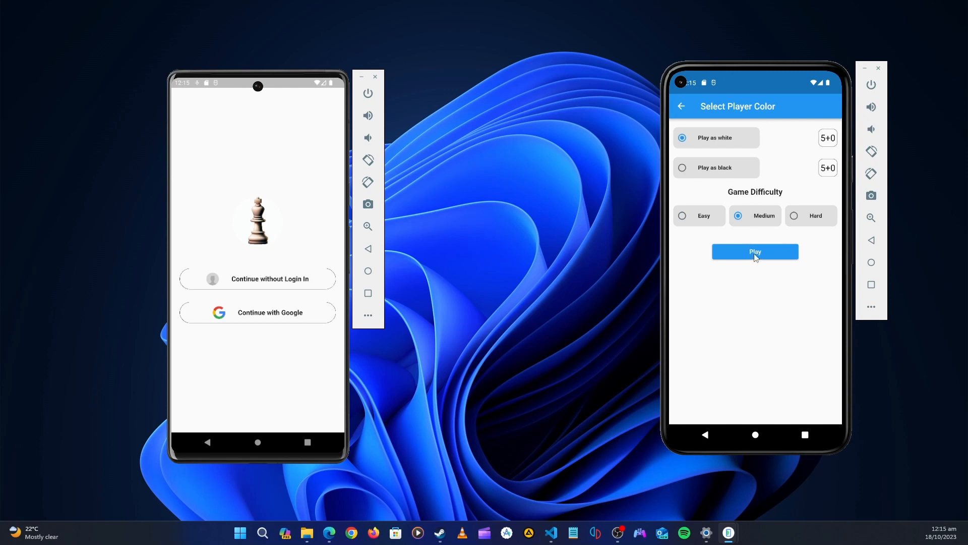
mouse_move(770, 252)
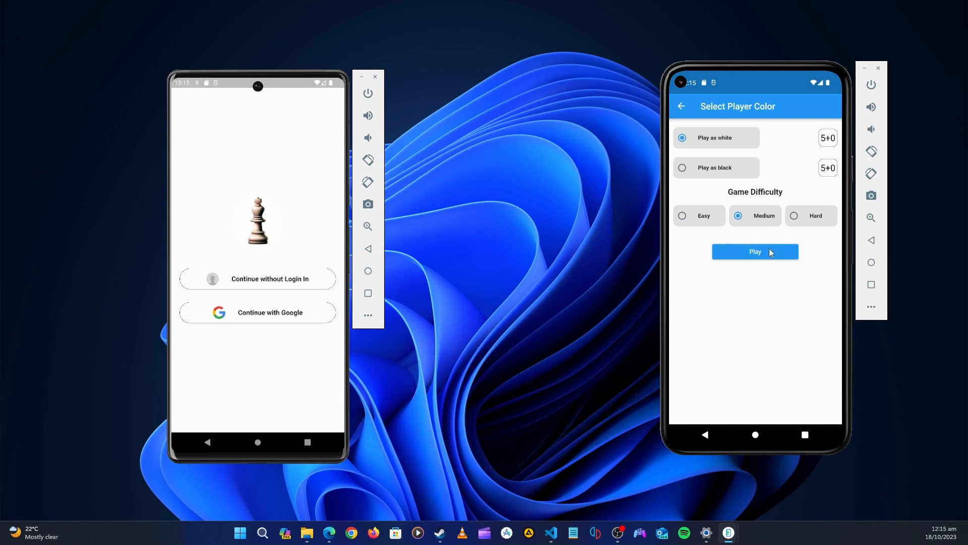
mouse_move(781, 225)
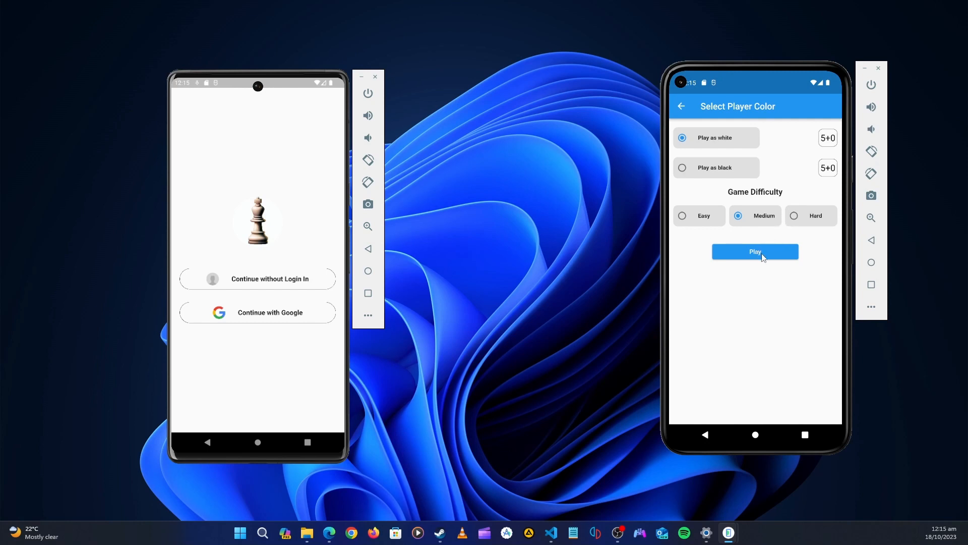
left_click(755, 252)
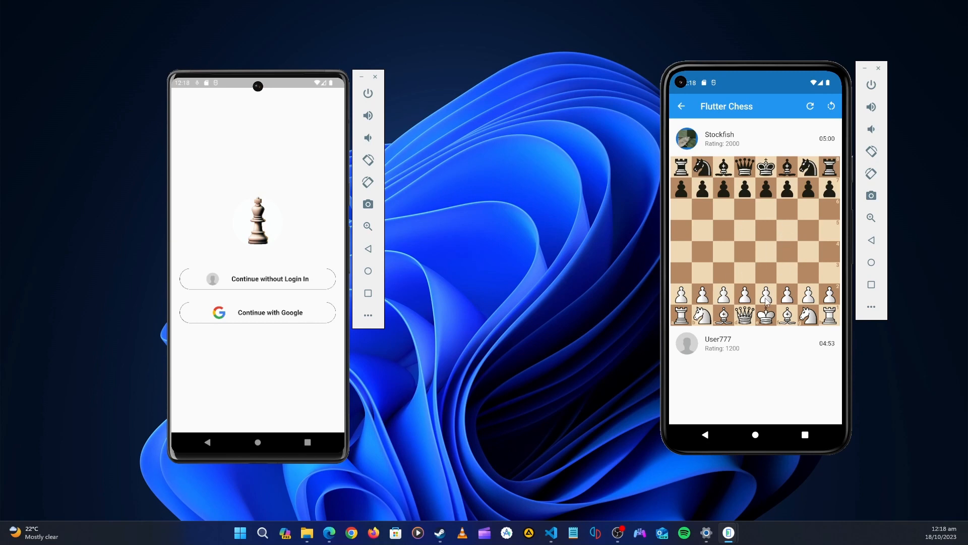
Play white's moves against the 2000-rated Stockfish until the game ends in checkmate
left_click(767, 294)
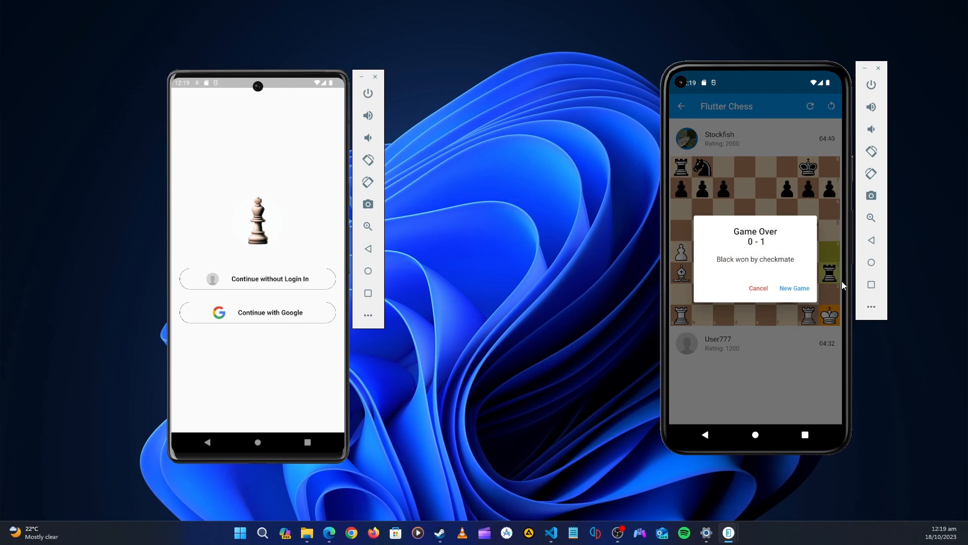
mouse_move(757, 225)
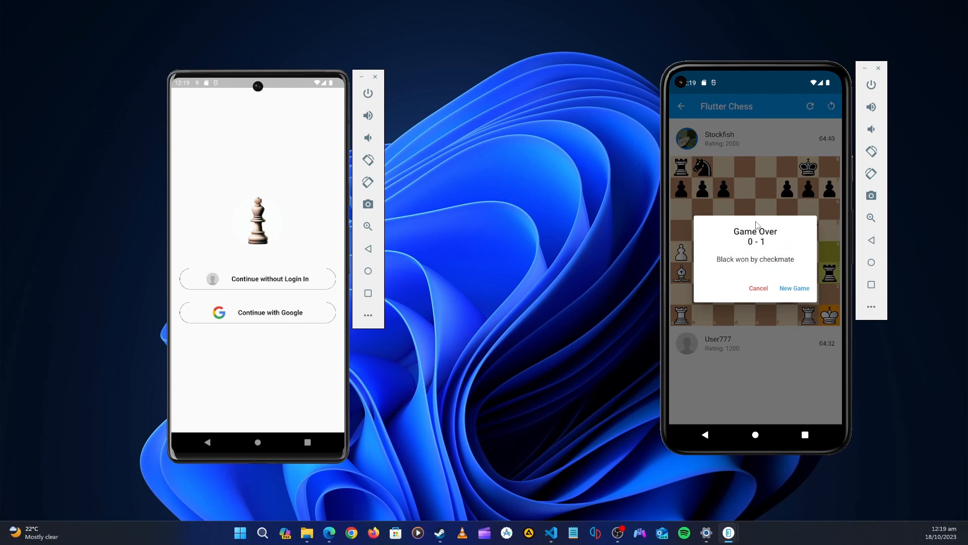
mouse_move(804, 265)
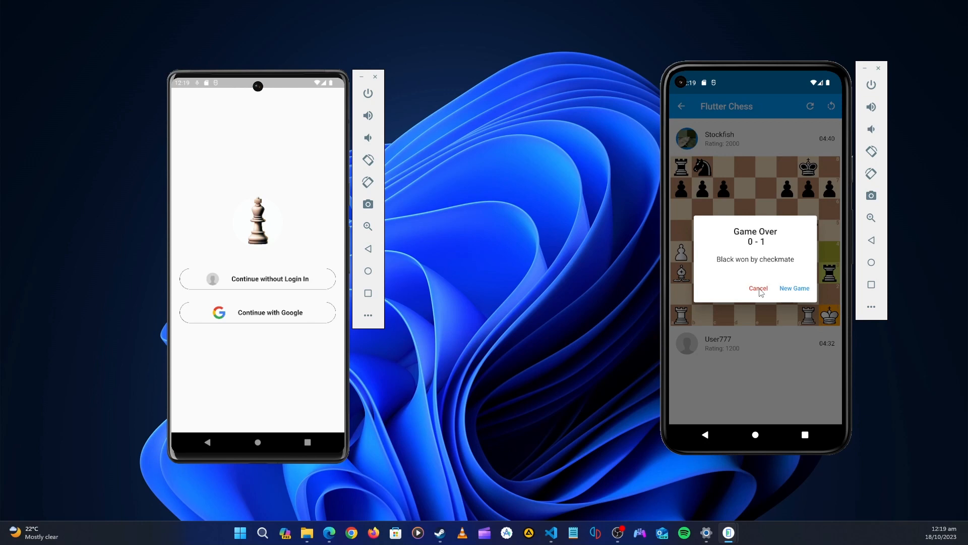
Cancel the Game Over dialog announcing Black's checkmate win to return home
left_click(759, 288)
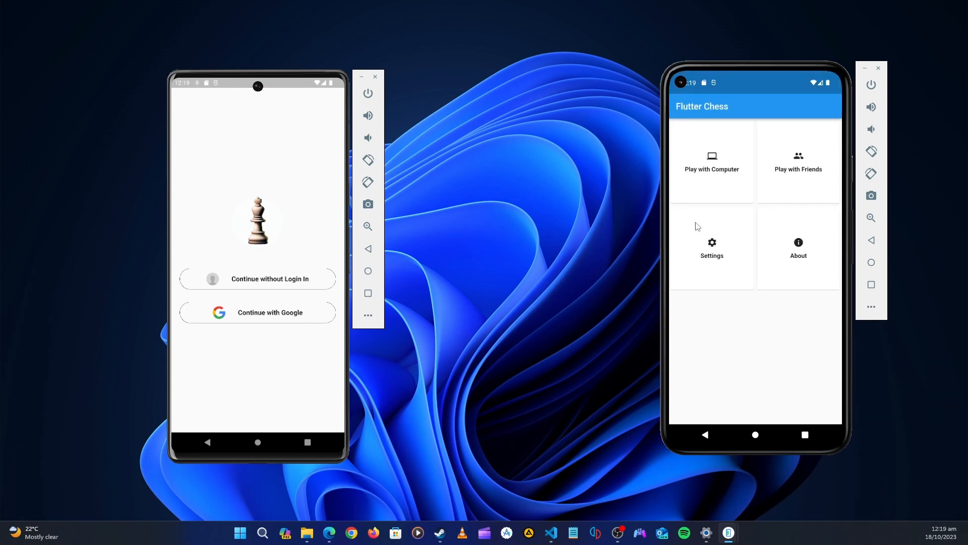
mouse_move(798, 221)
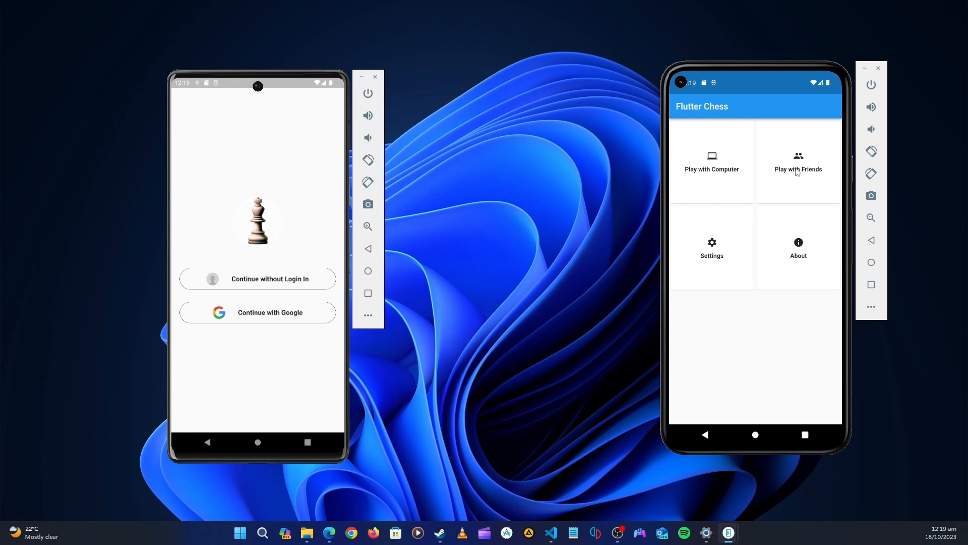
Open game setup on the right phone and continue without login on the left phone
left_click(799, 161)
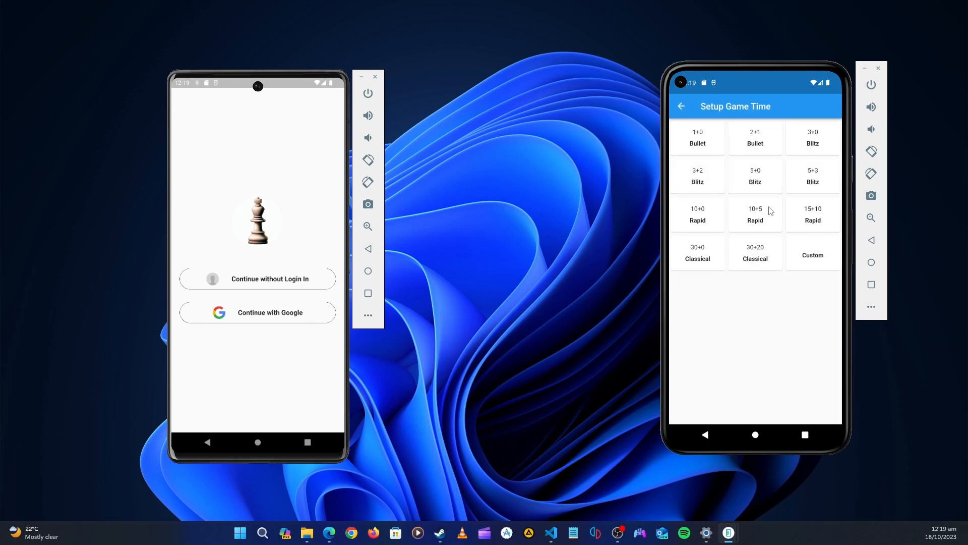
mouse_move(788, 202)
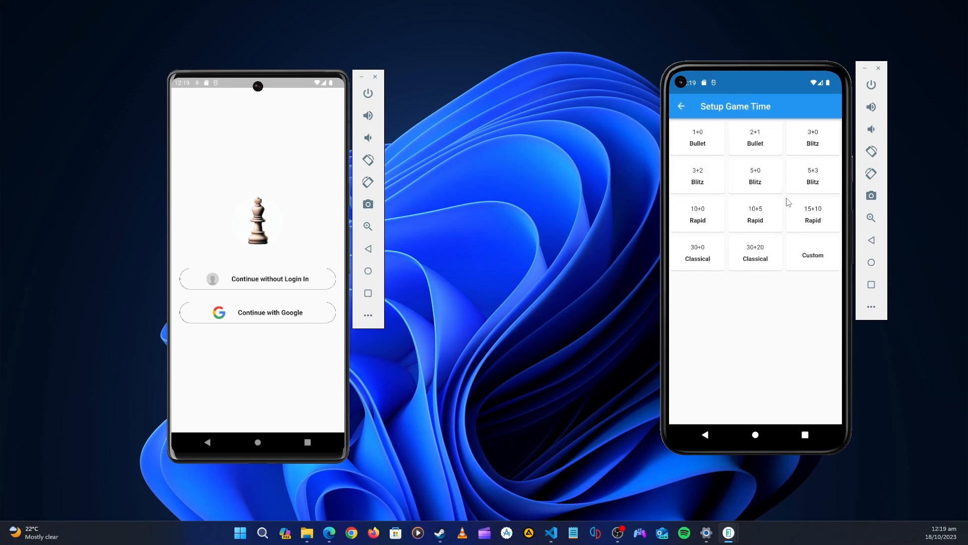
mouse_move(264, 275)
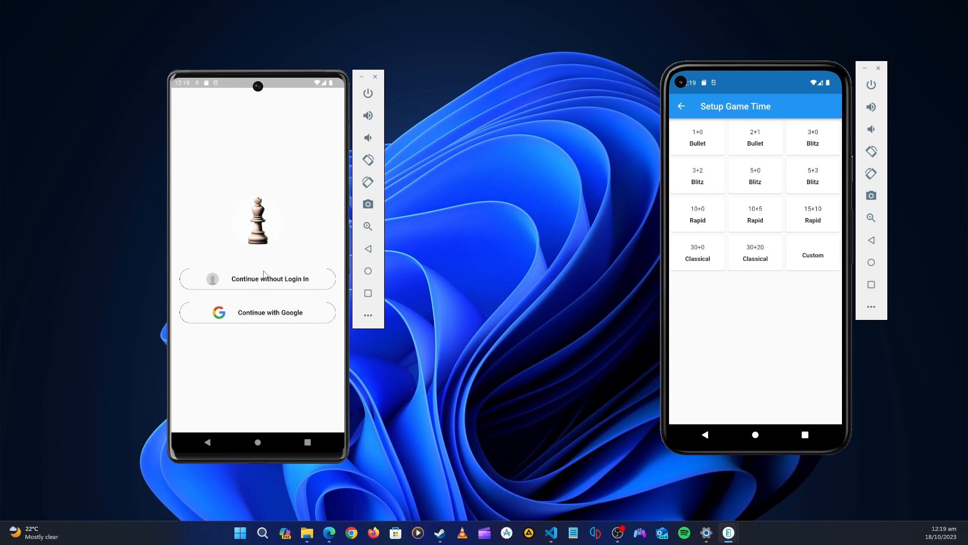
mouse_move(293, 284)
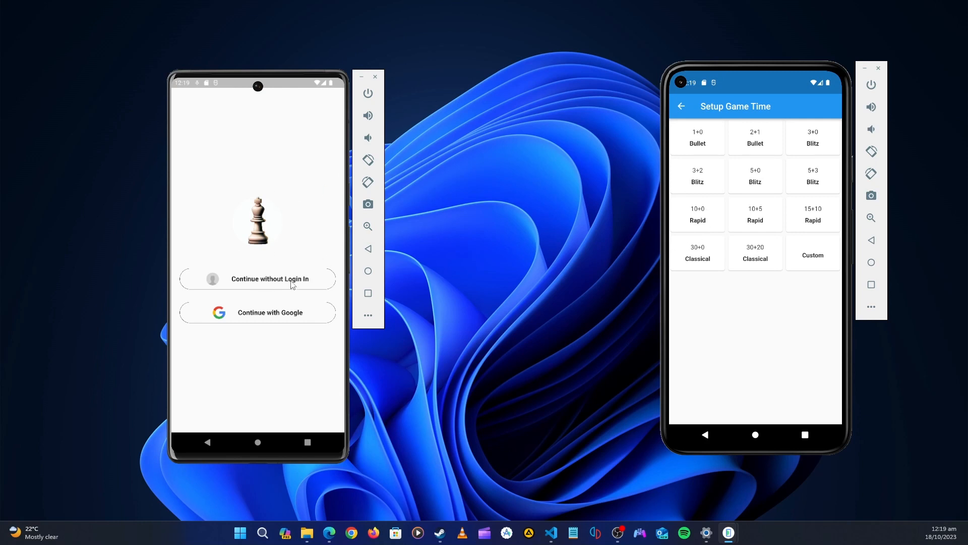
left_click(270, 279)
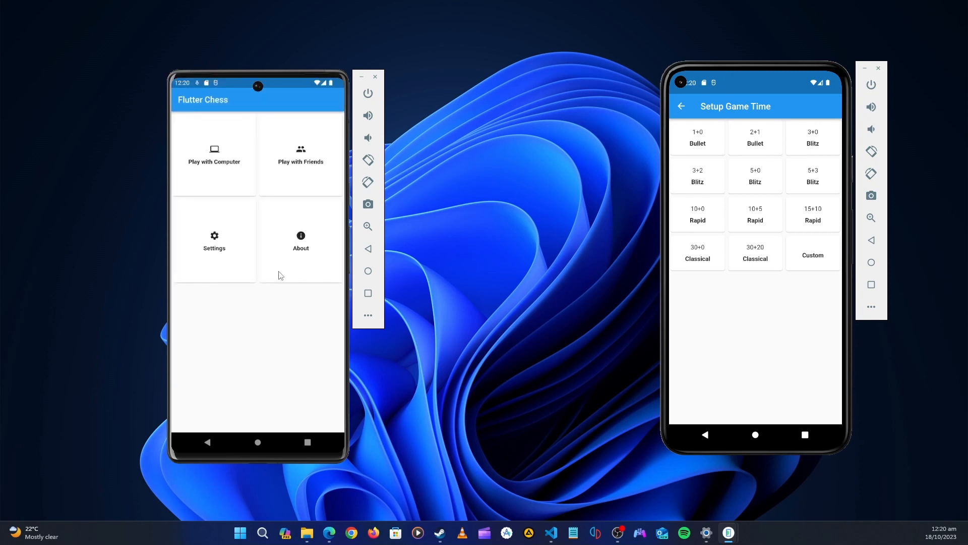
mouse_move(311, 261)
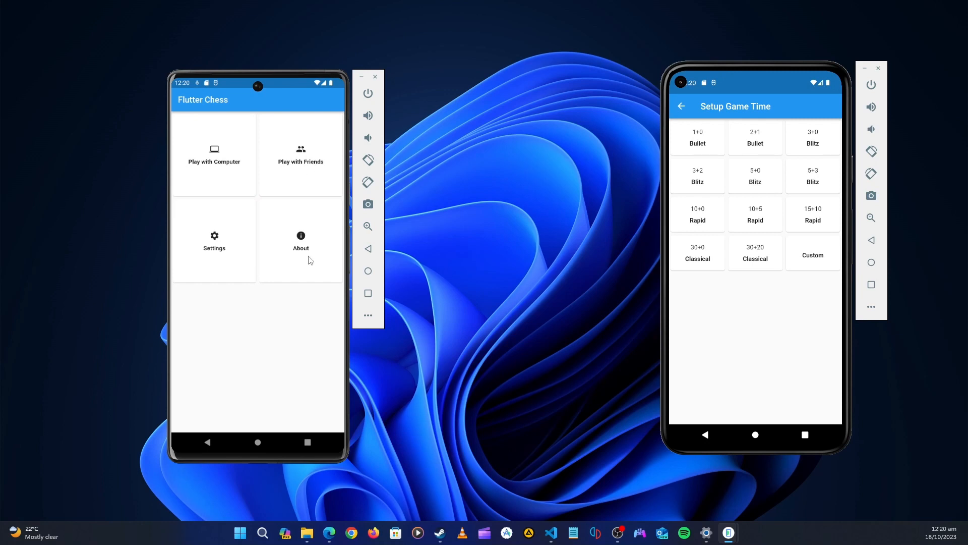
mouse_move(644, 260)
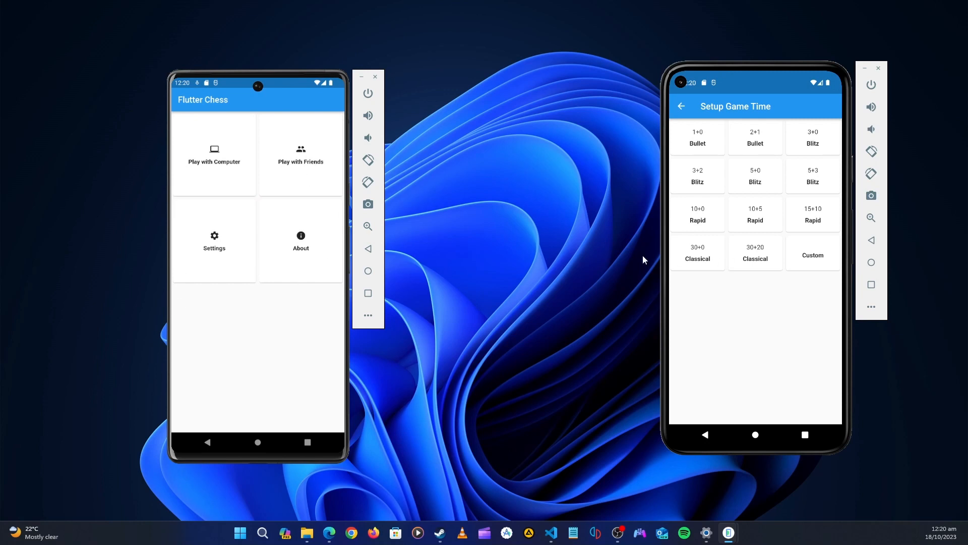
mouse_move(724, 252)
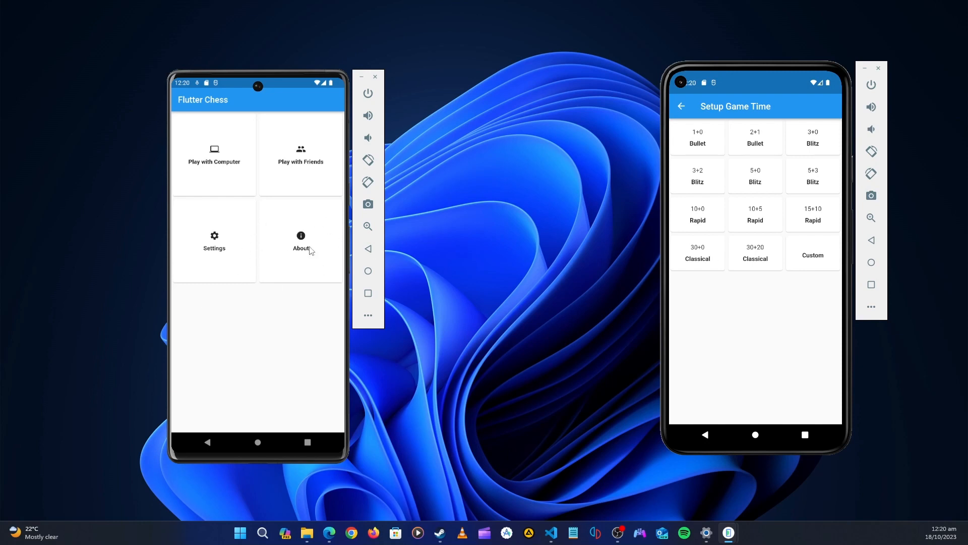
mouse_move(226, 156)
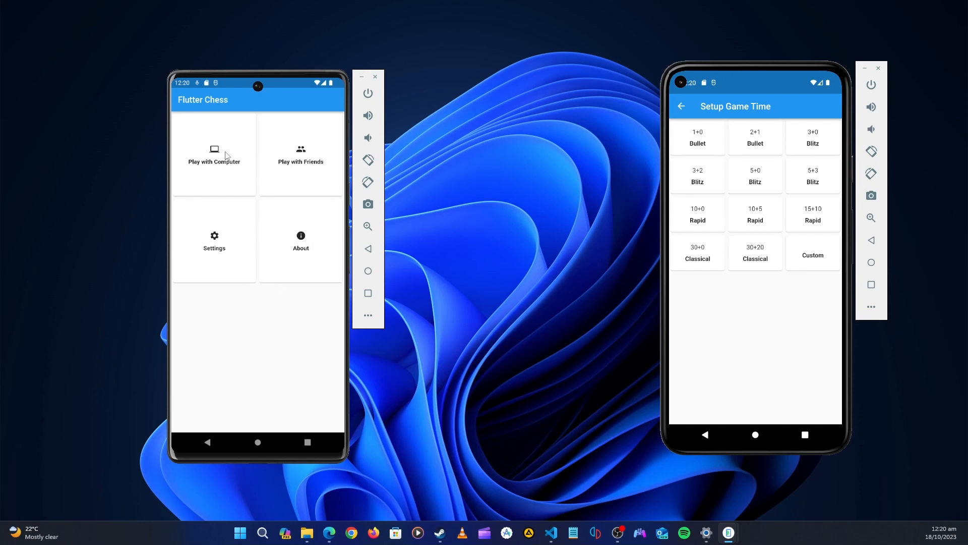
On the left phone's home menu, choose a play option to open Setup Game Time
left_click(214, 159)
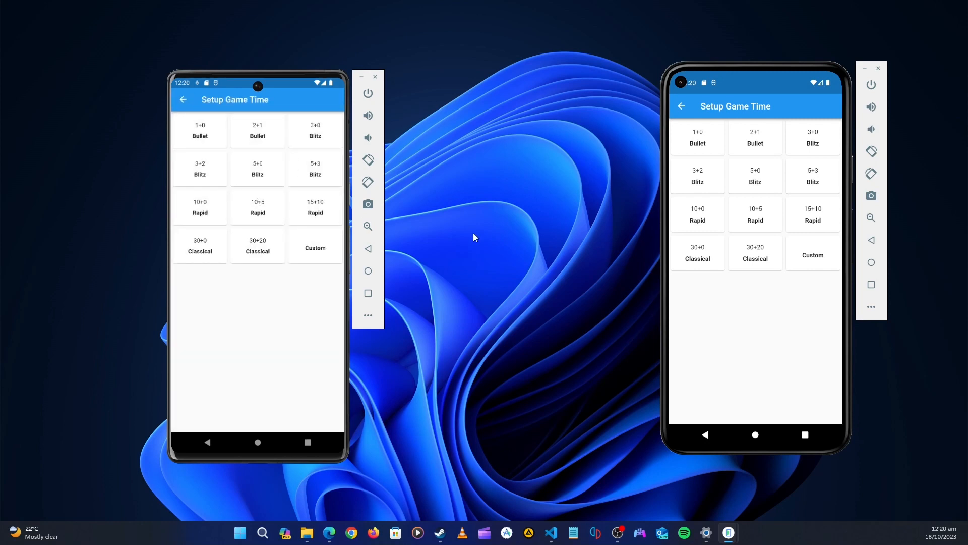
mouse_move(798, 151)
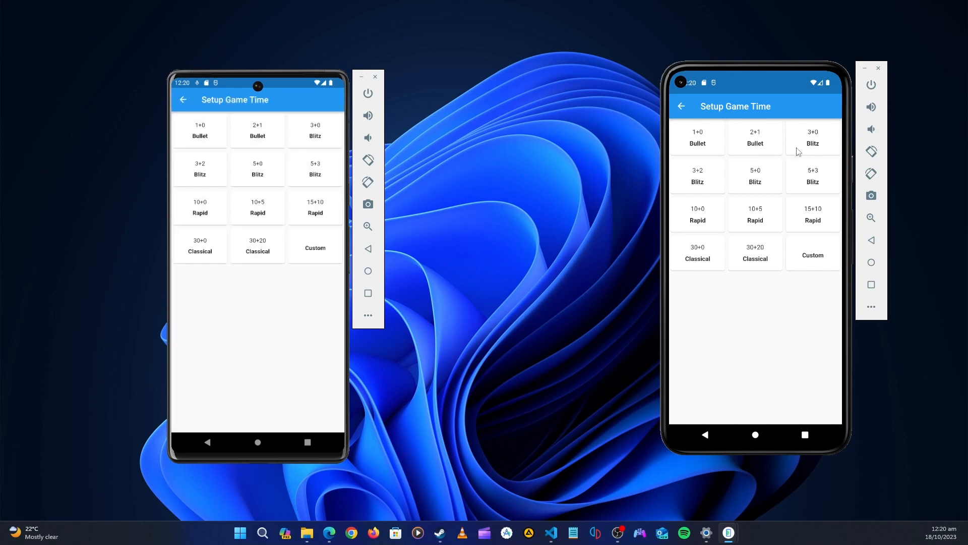
mouse_move(779, 202)
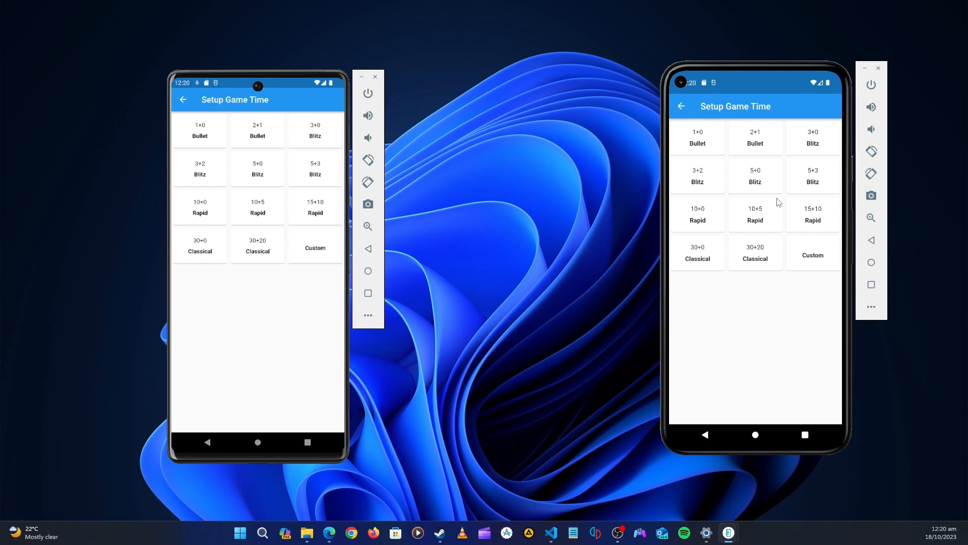
mouse_move(782, 150)
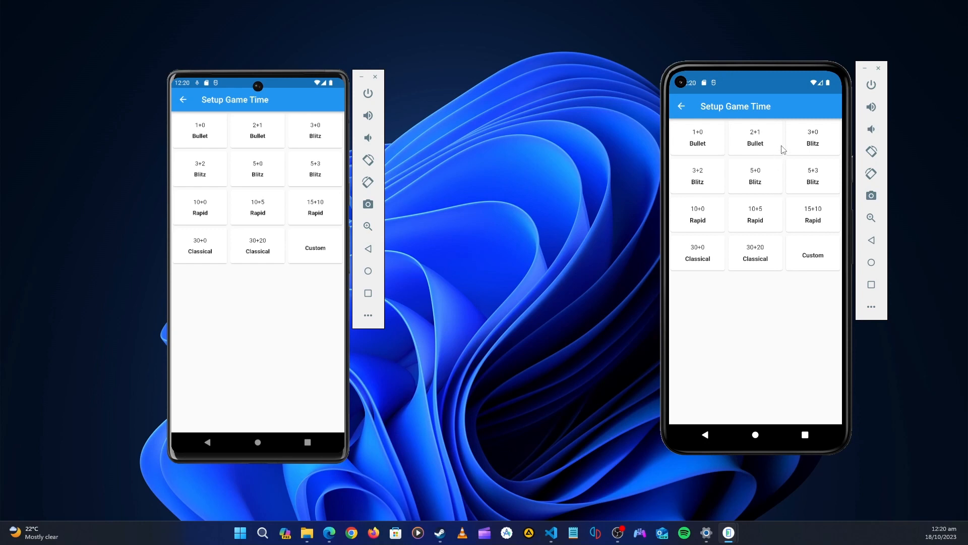
Pick 10+0 Rapid on the right phone and 5+0 Blitz on the left phone
left_click(698, 214)
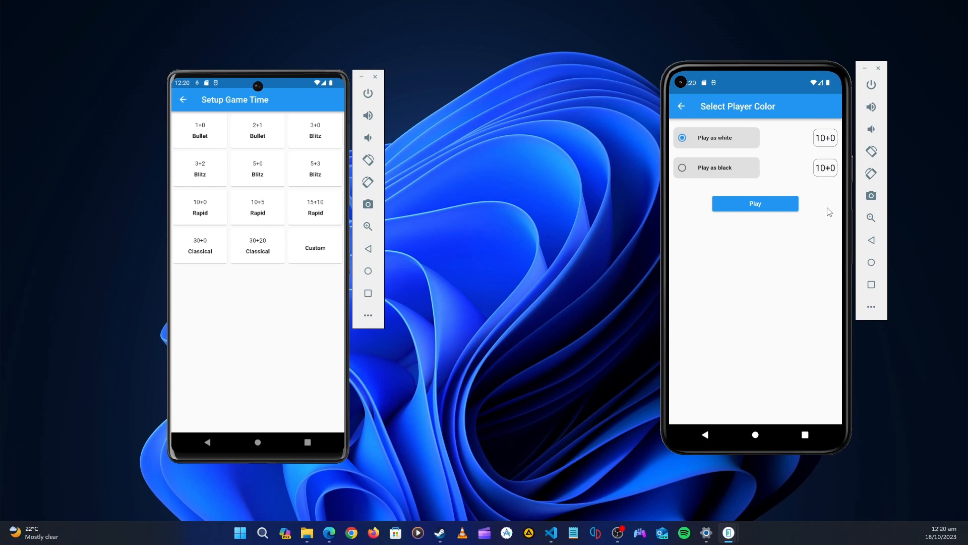
mouse_move(261, 225)
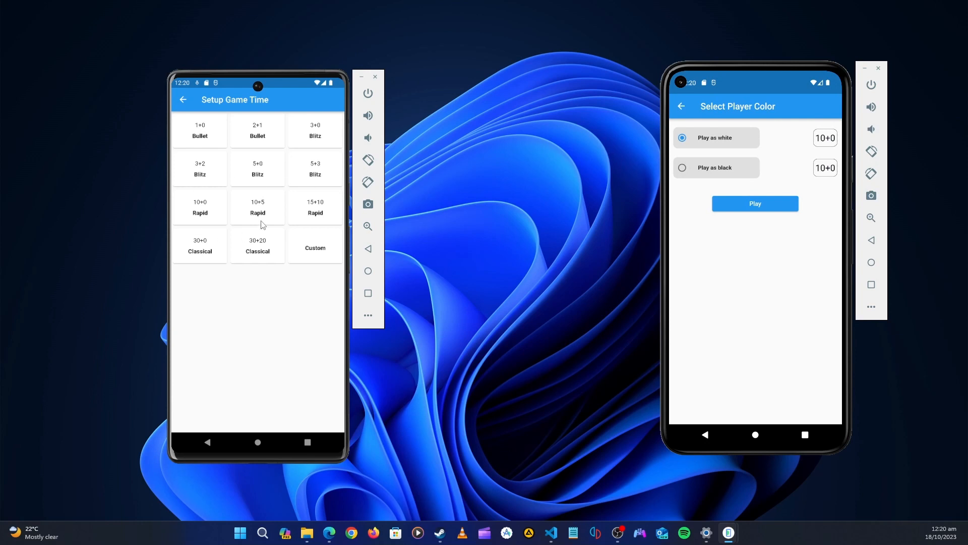
mouse_move(295, 188)
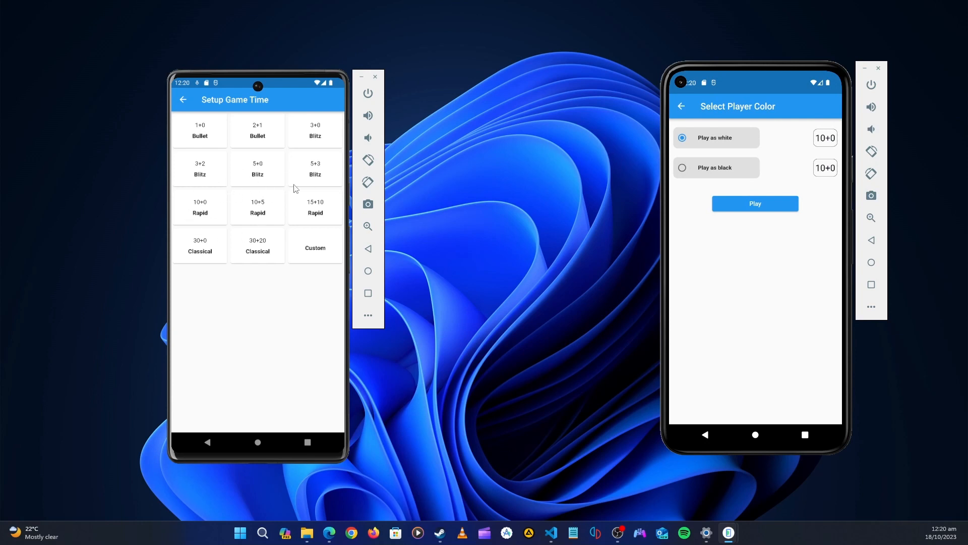
left_click(257, 168)
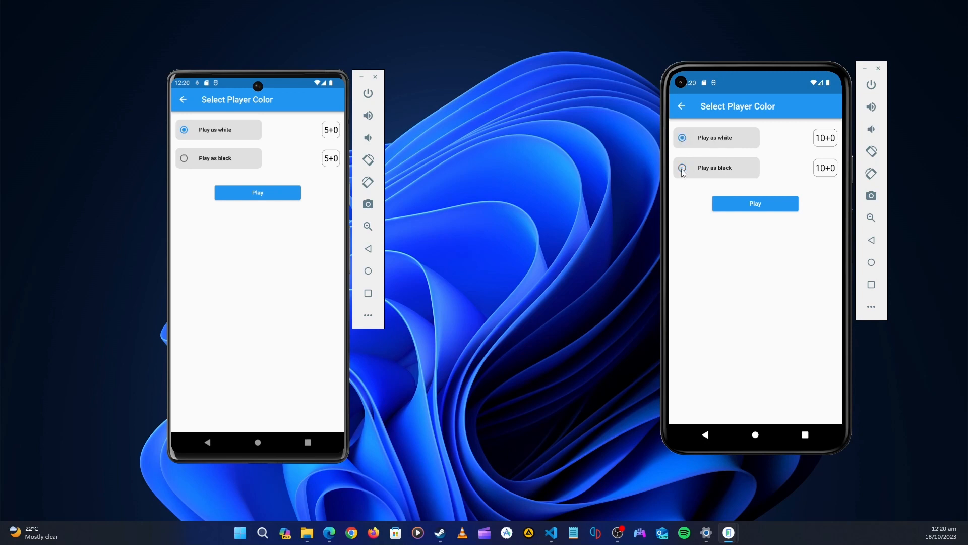
mouse_move(753, 175)
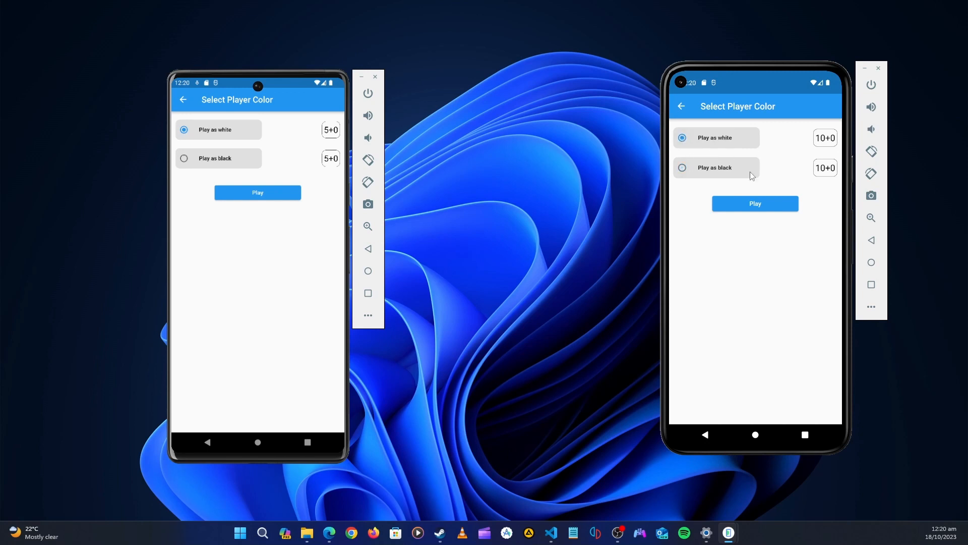
Request a game as white on both phones, starting the User777 vs User8991 match
left_click(755, 203)
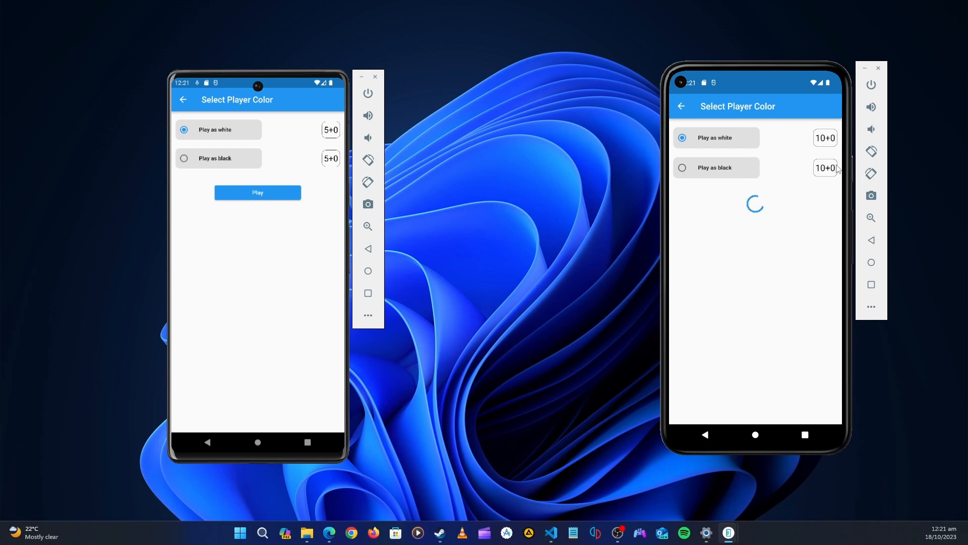
left_click(258, 192)
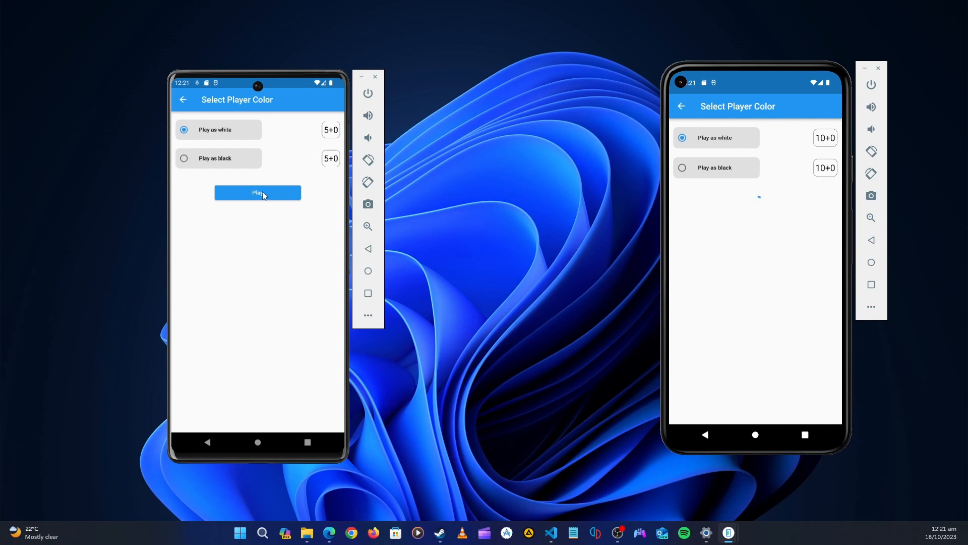
left_click(258, 192)
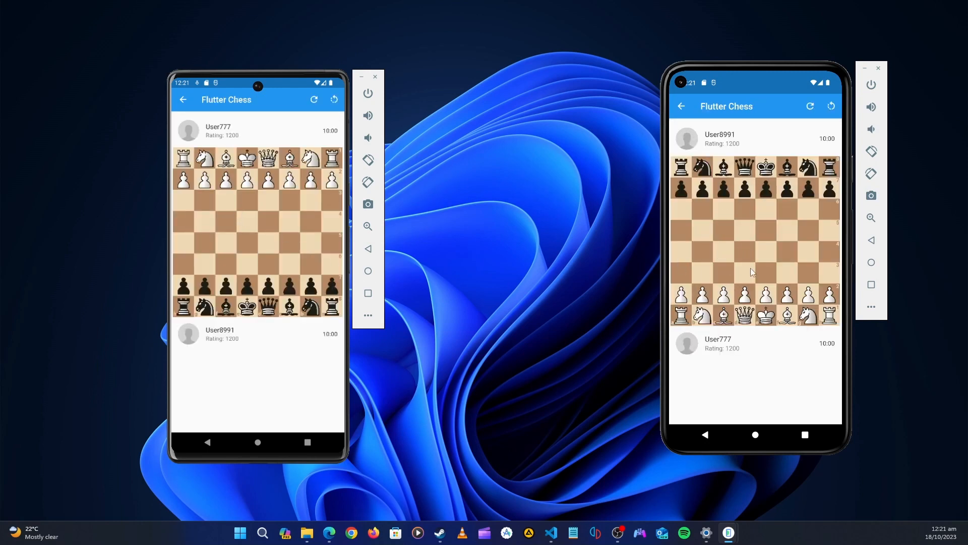
mouse_move(563, 343)
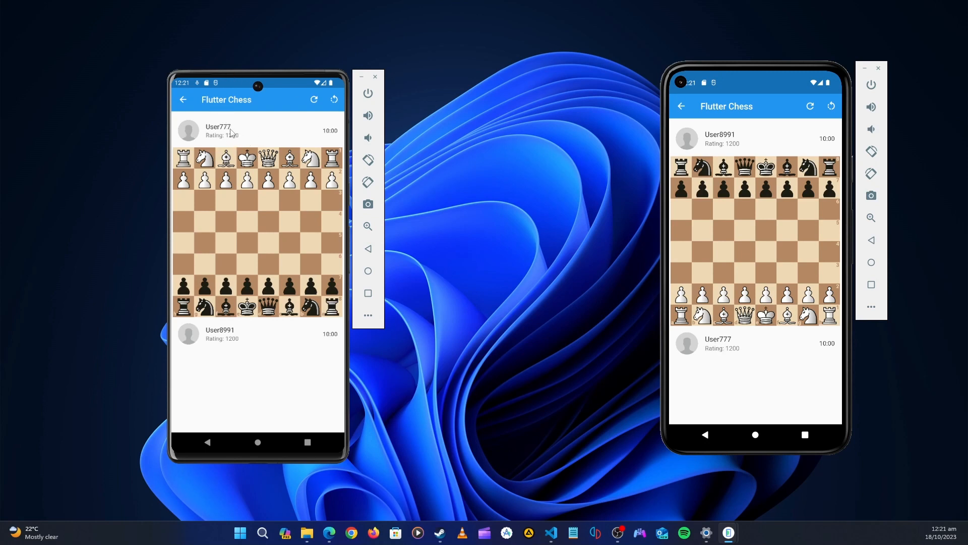
mouse_move(651, 230)
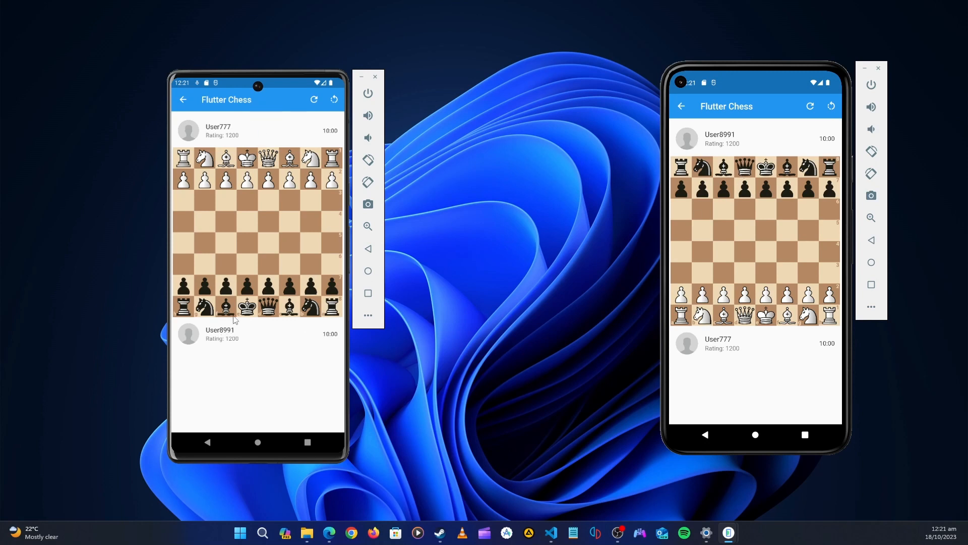
mouse_move(842, 180)
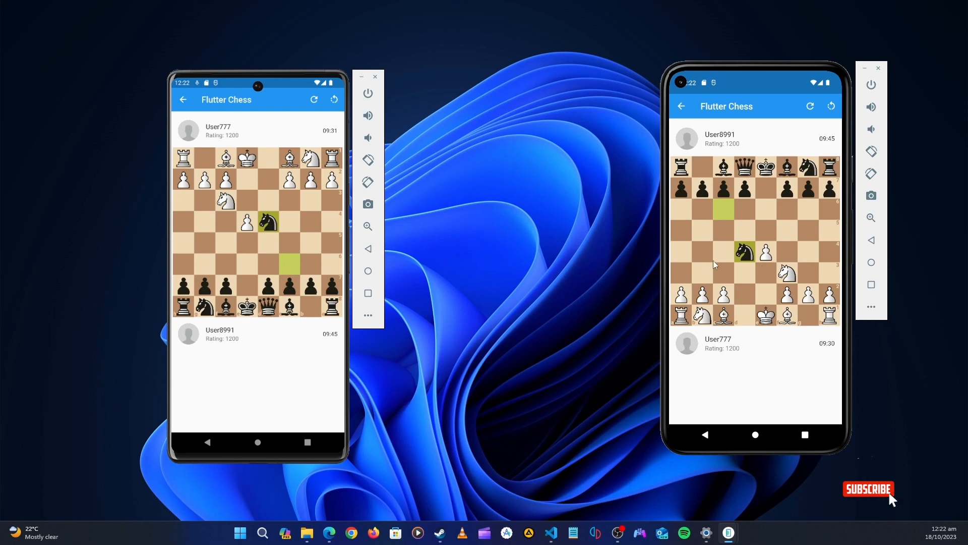
Play opening moves in the online match, mirrored on both phones with clocks running
left_click(869, 489)
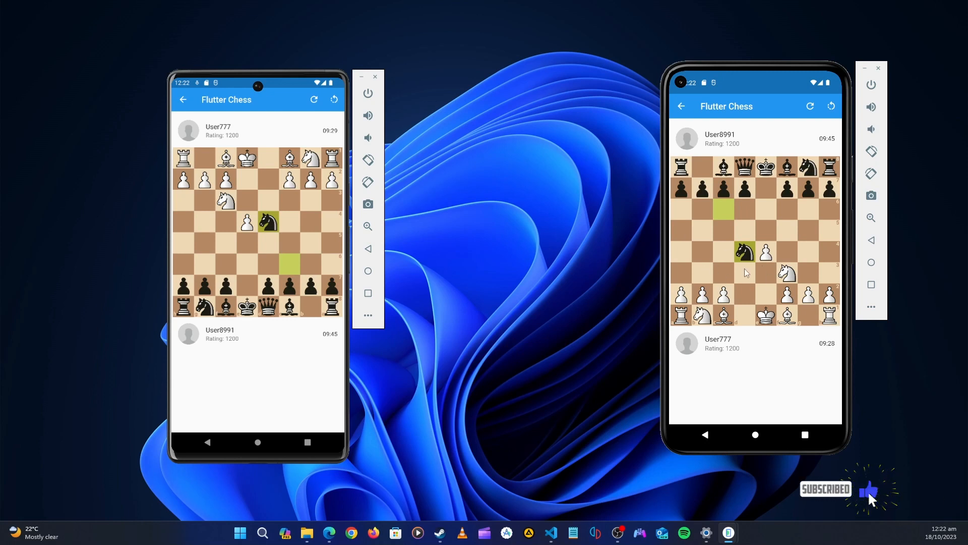